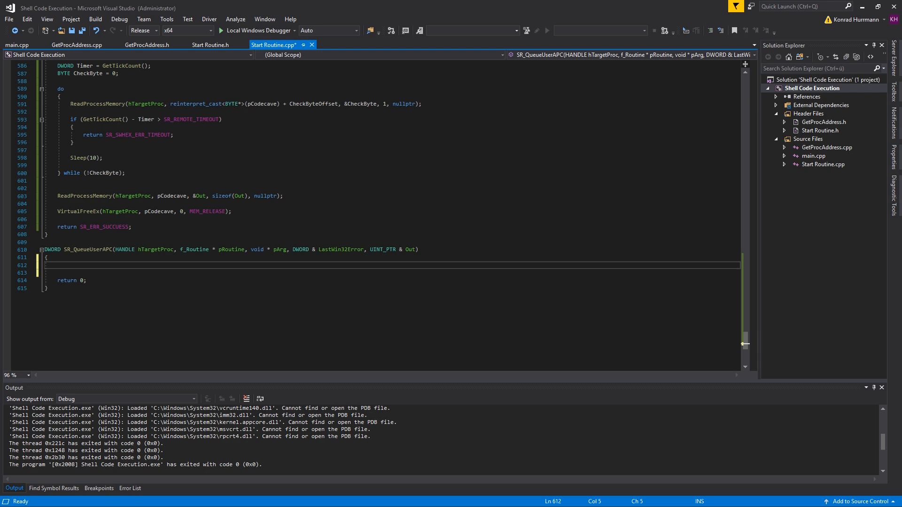
Try out a SleepEx(..., true) call, then delete that trial line.
text(SleepEx(100);)
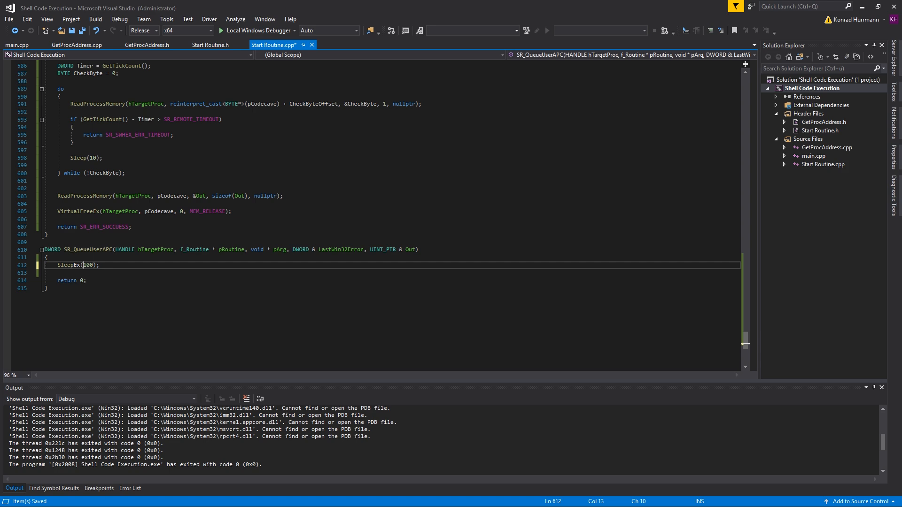
text(, true)
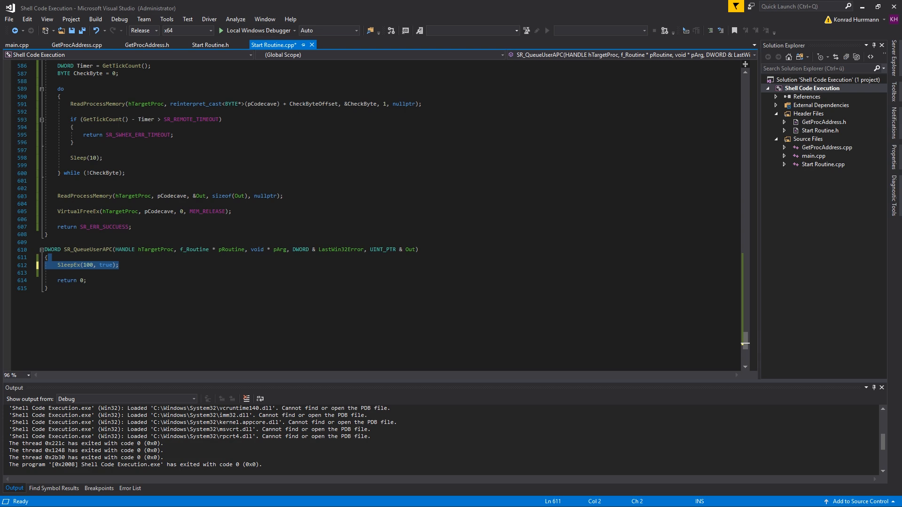
click(118, 264)
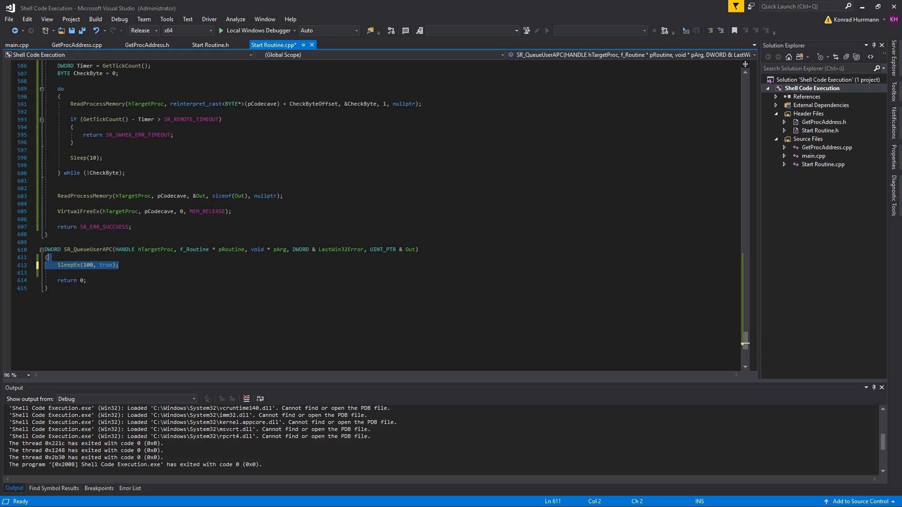
key(Delete)
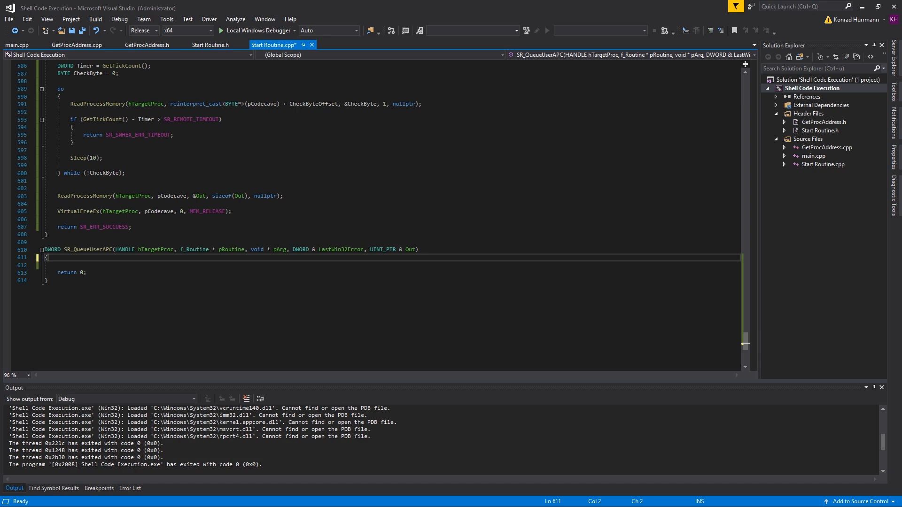
key(enter)
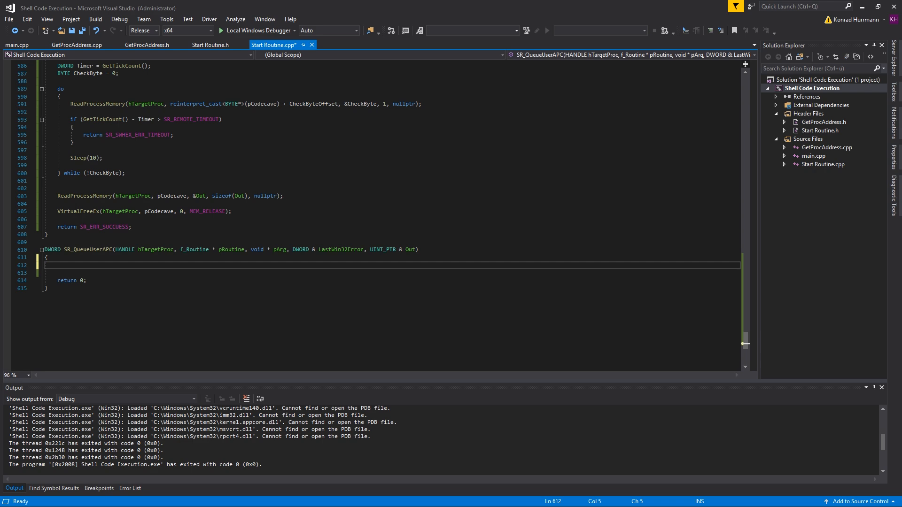
Allocate a 0x100-byte pCodecave with VirtualAllocEx and begin the #ifdef _WIN64 block.
text(void * pCodecave = VirtualAllocEx()
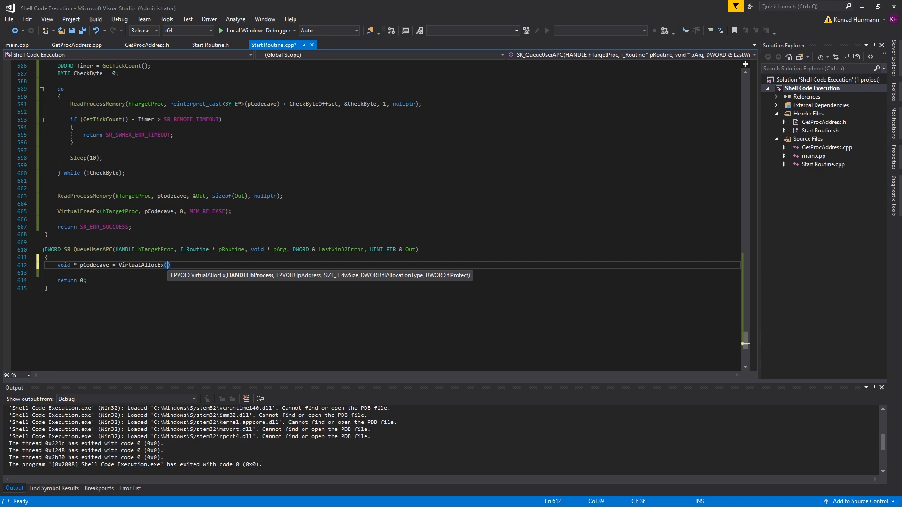
text(hTargetProc, nullptr, 0x100, MEM_COMMIT | MEM_RESERVE, PAGE_EXECUTE_READWRITE)
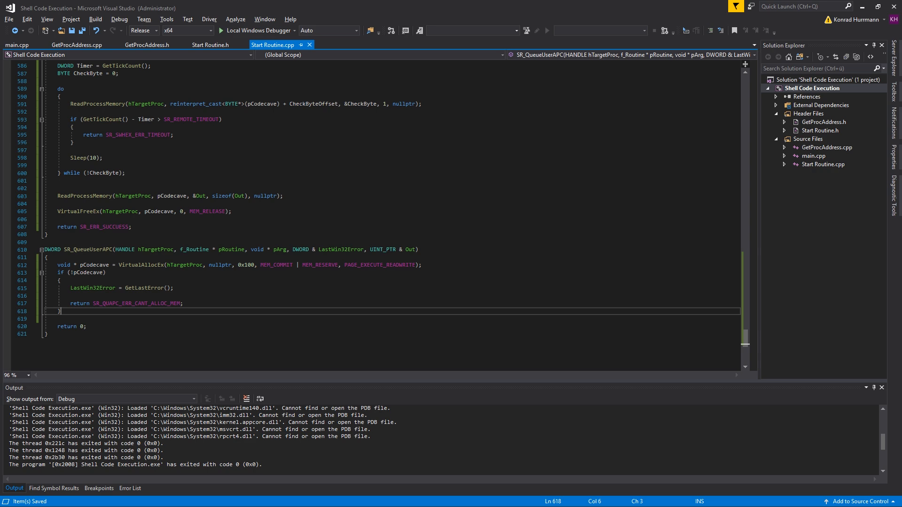
text(#ifed)
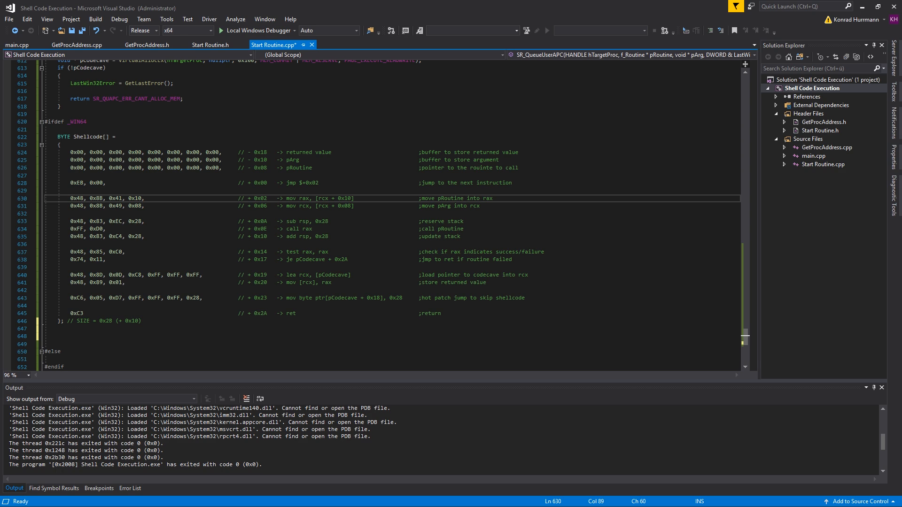
Highlight rcx, the 0x10 pRoutine offset and the 0x28 stack reservation in the x64 shellcode.
double_click(324, 198)
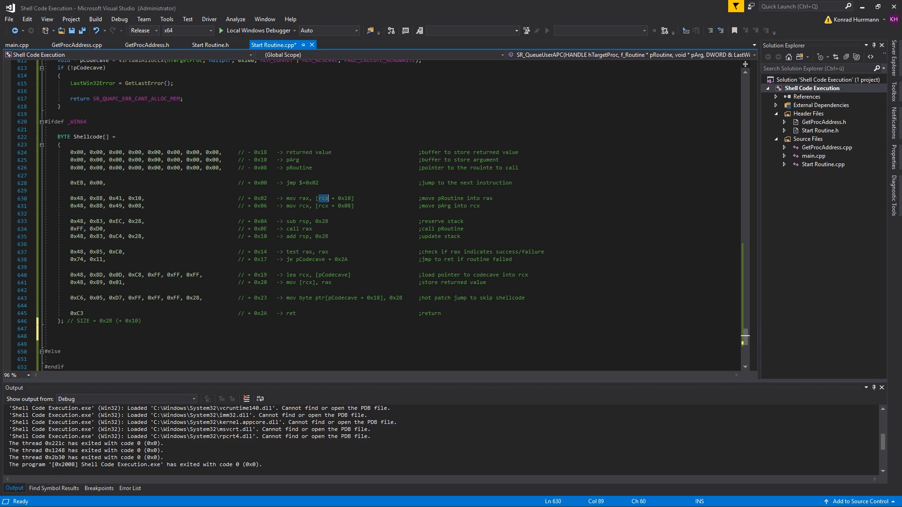
click(59, 144)
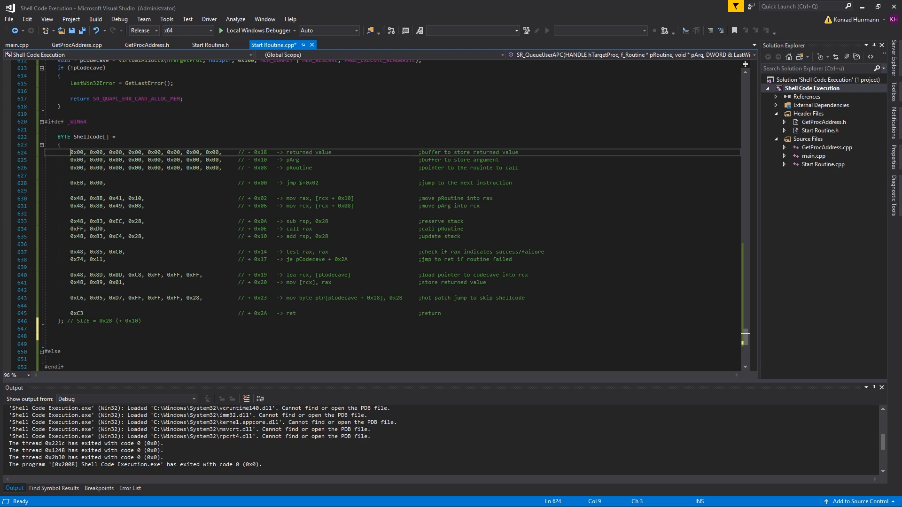
double_click(323, 197)
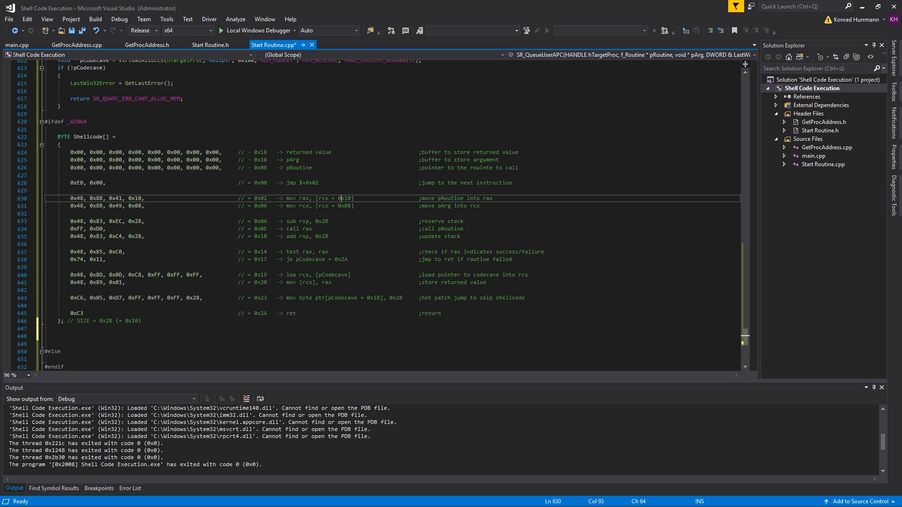
double_click(305, 229)
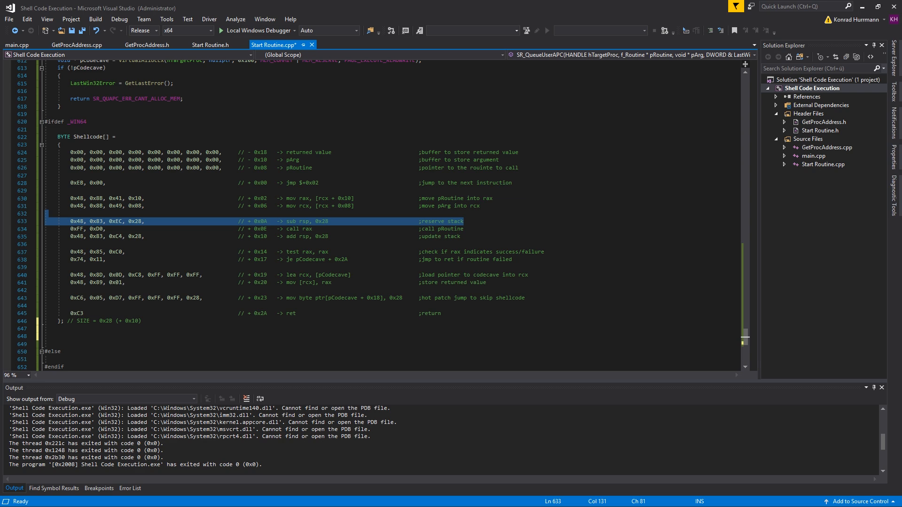
double_click(323, 222)
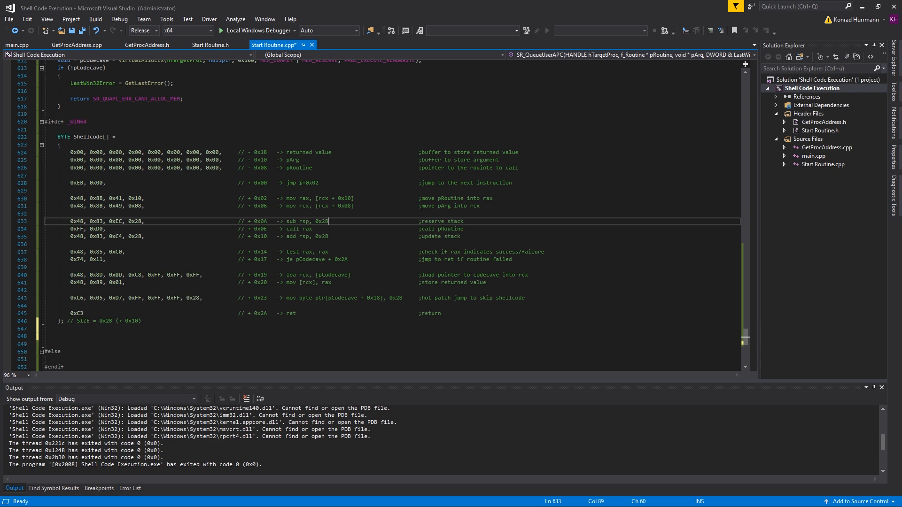
Highlight the result-storing and success-check lines, then begin a DWORD declaration.
double_click(309, 252)
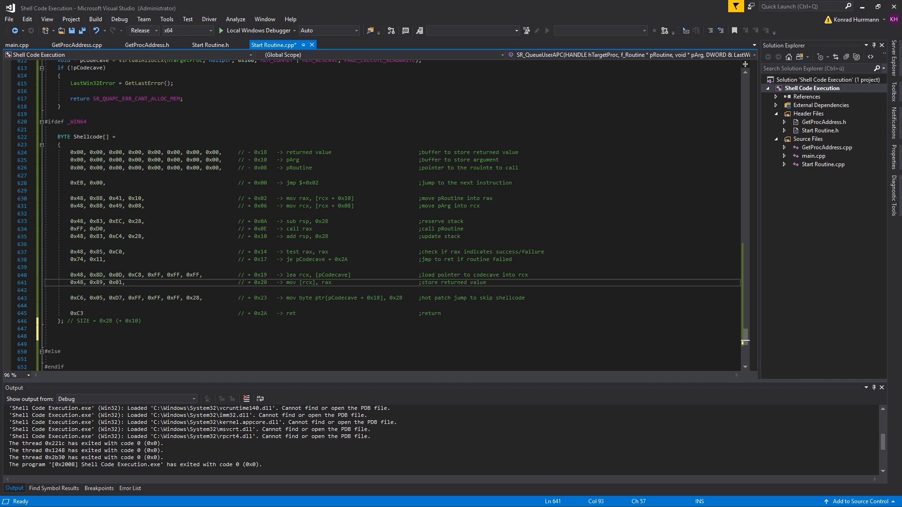
double_click(312, 182)
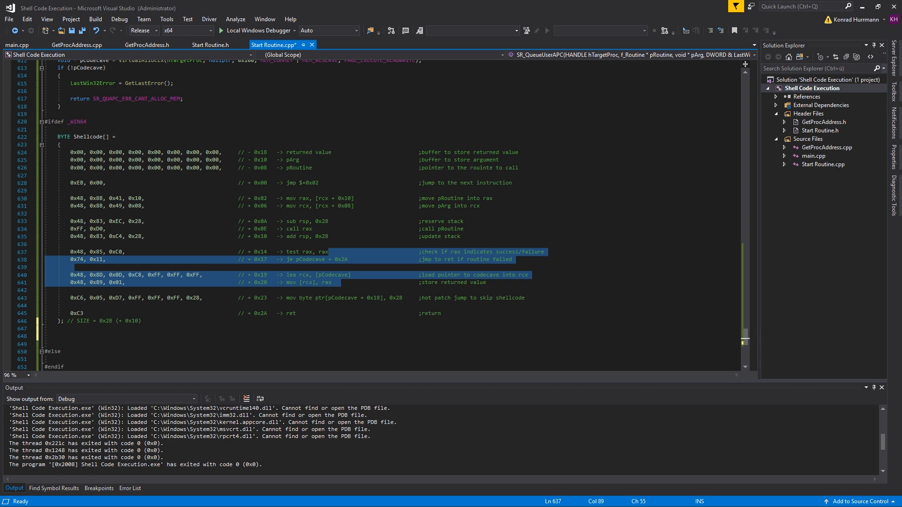
click(328, 252)
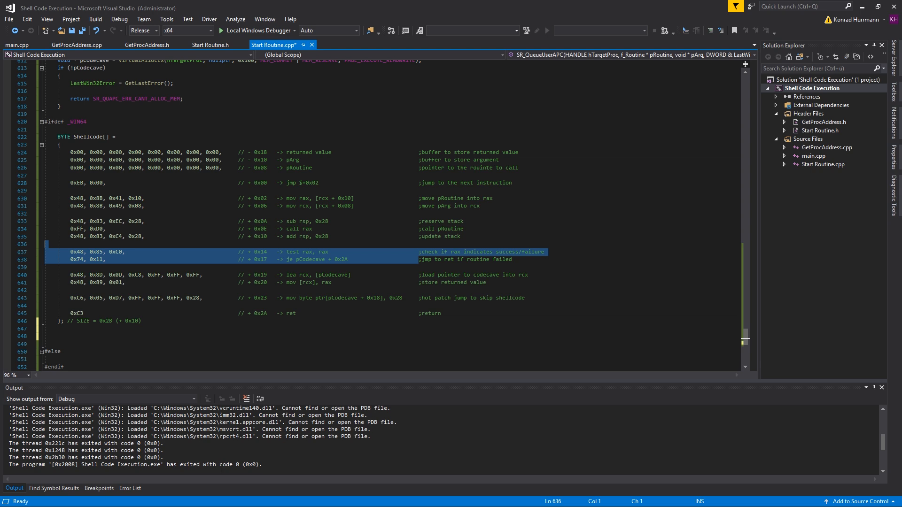
text(DWORD CodeOffset = 0x18;)
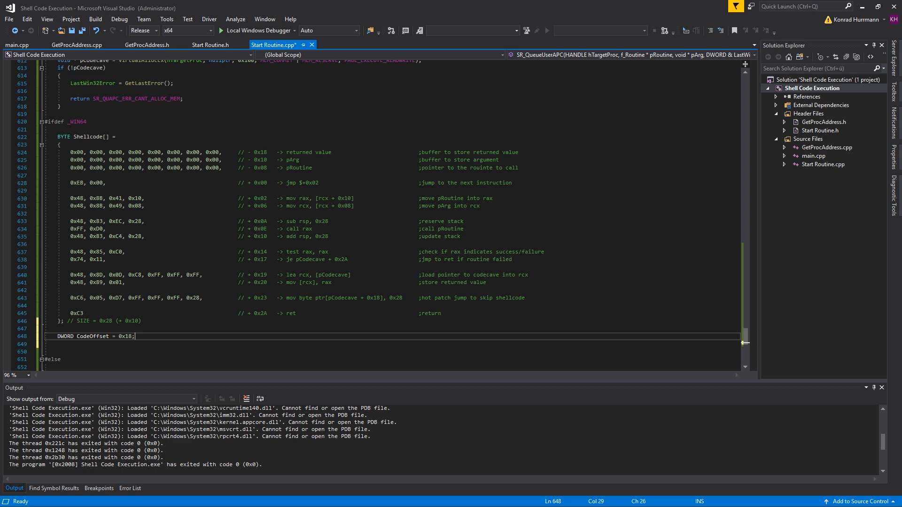
Store pArg at Shellcode + 0x08 and pRoutine at + 0x10 using reinterpret_cast<void**>.
text(*reinterpret_cast<void**>(Shellcode + 0x08) = pArg;)
text(*reinterpret_cast<void**>(Shellcode + 0x10) = pRoutine;)
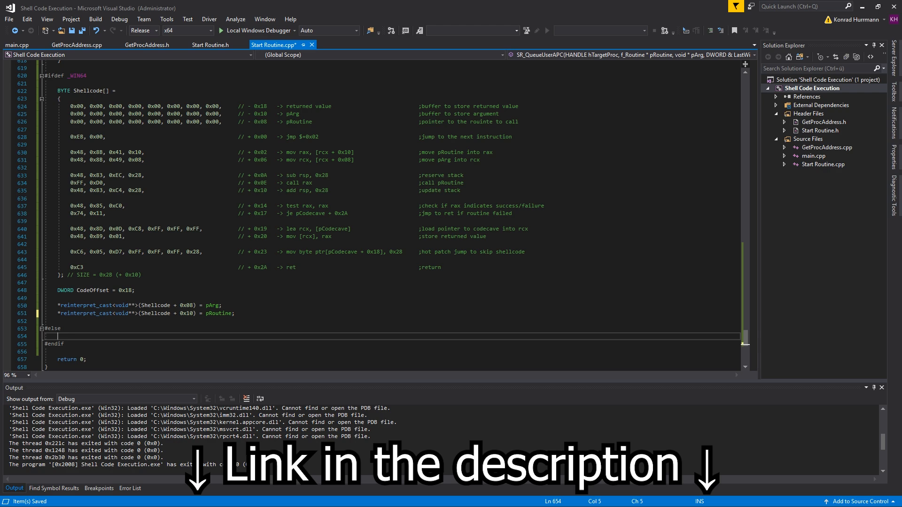
Set the solution platform to x86 and place the cursor under #else.
click(183, 30)
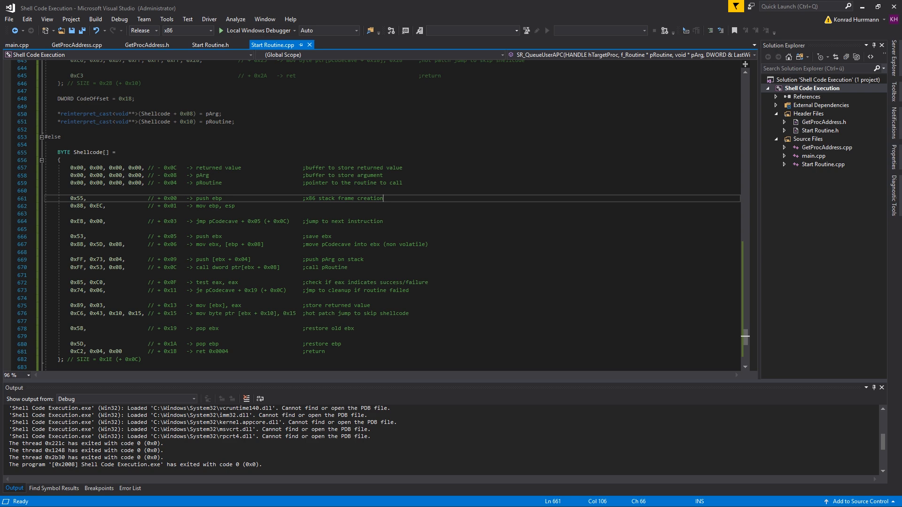
click(87, 236)
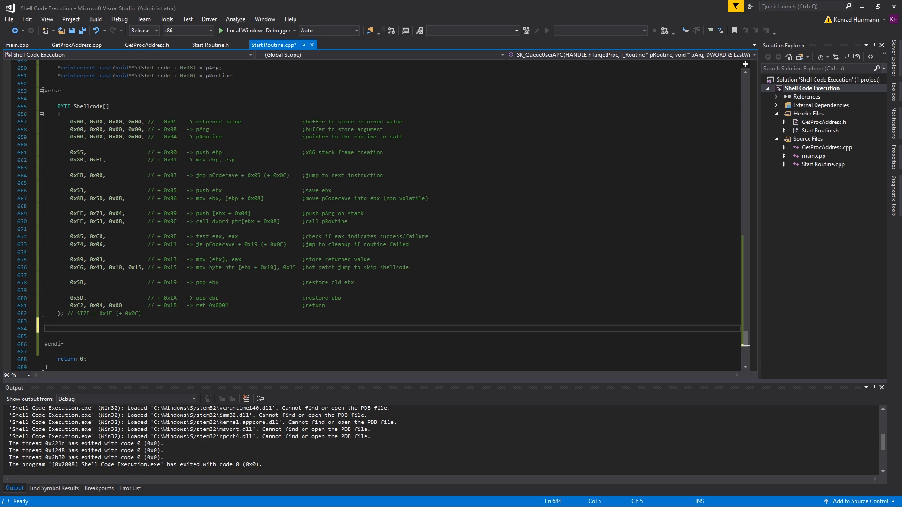
Declare CodeOffset = 0x0C, storing pArg at Shellcode + 0x04 and pRoutine at + 0x08.
text(DWORD)
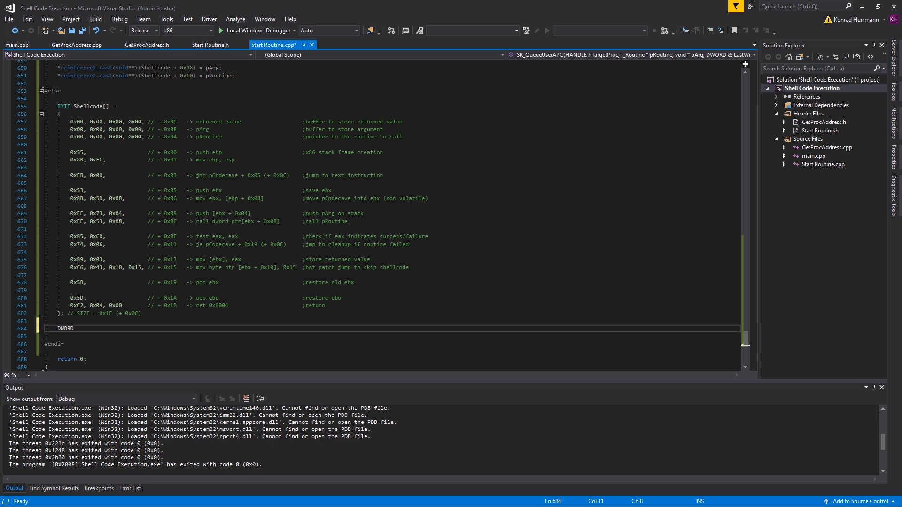
text(CodeOffset = 0x0C;)
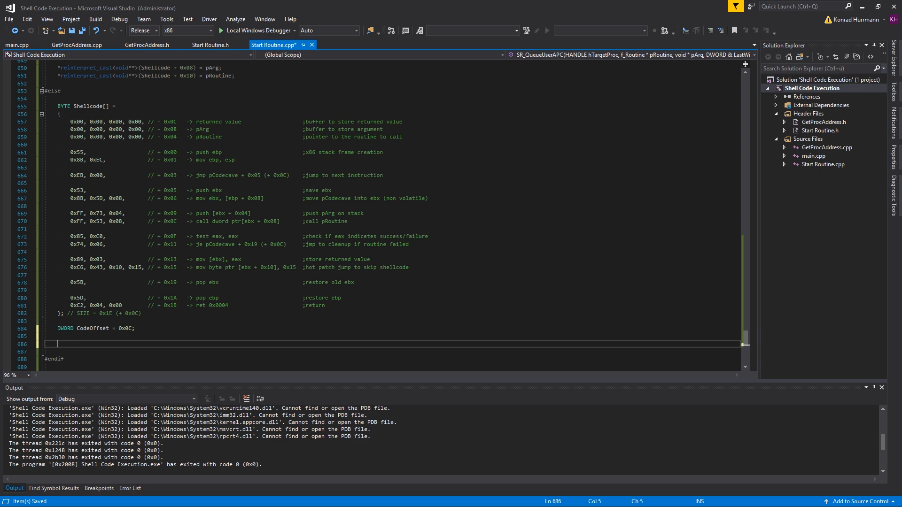
text(*reinterpret_cast<void**>(Shellcode)
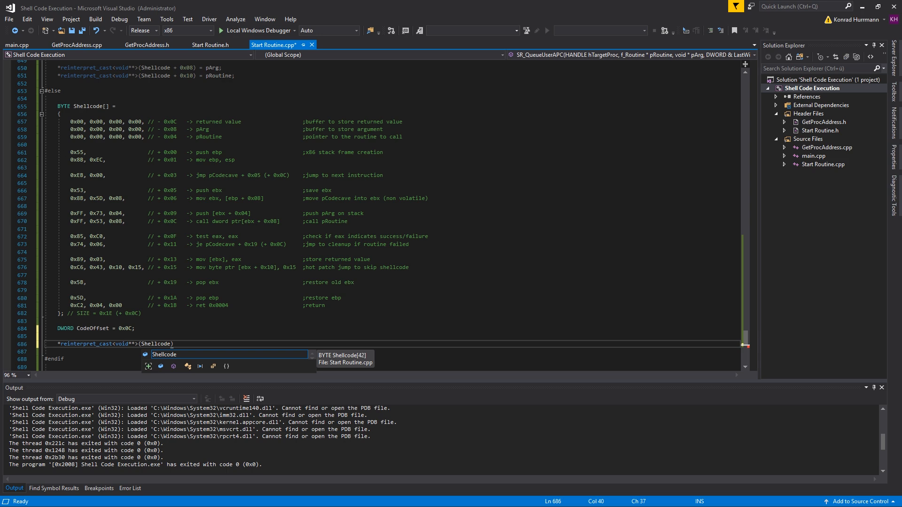
text(+ 0x04)
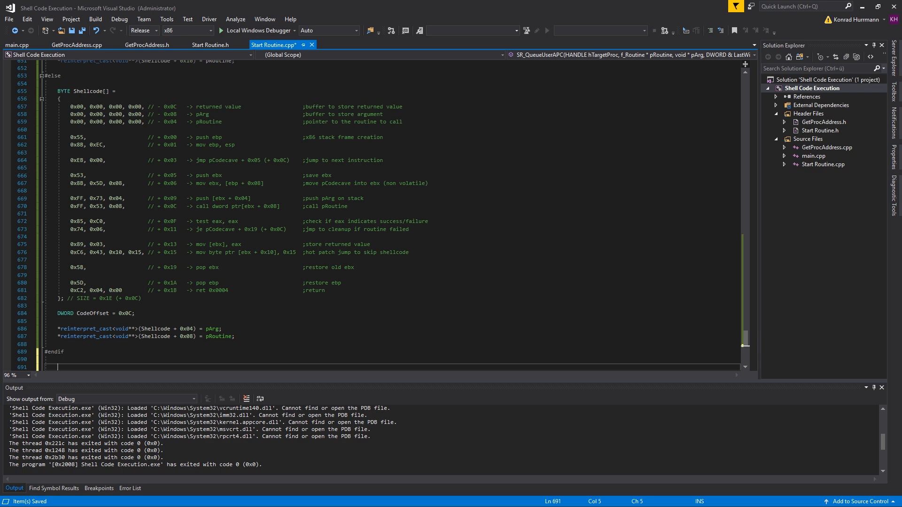
Write Shellcode via WriteProcessMemory into bRet; on failure free the cave and return SR_QUAPC_ERR_WPM_FAIL.
text(BOOL bRet)
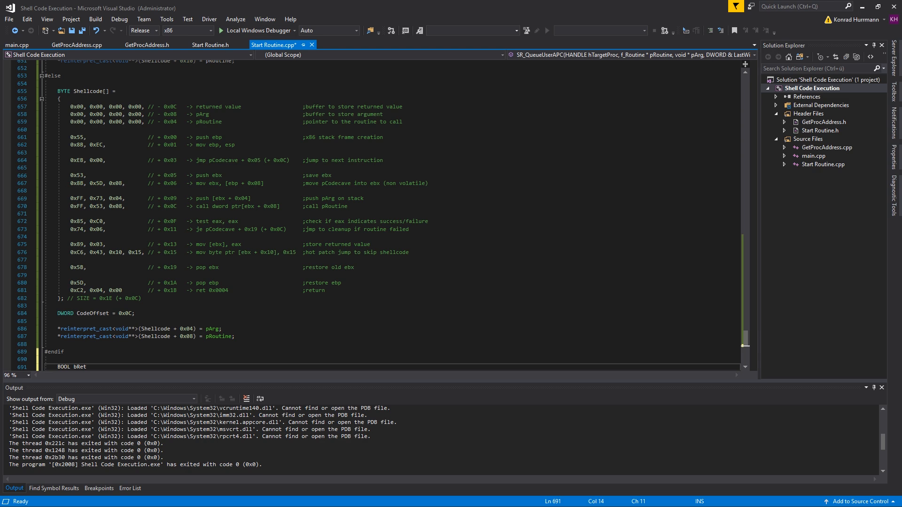
text(WriteProcessMemory(hTargetProc, pCodecave, Shellcode, sizeof(Shellcode), nullptr);)
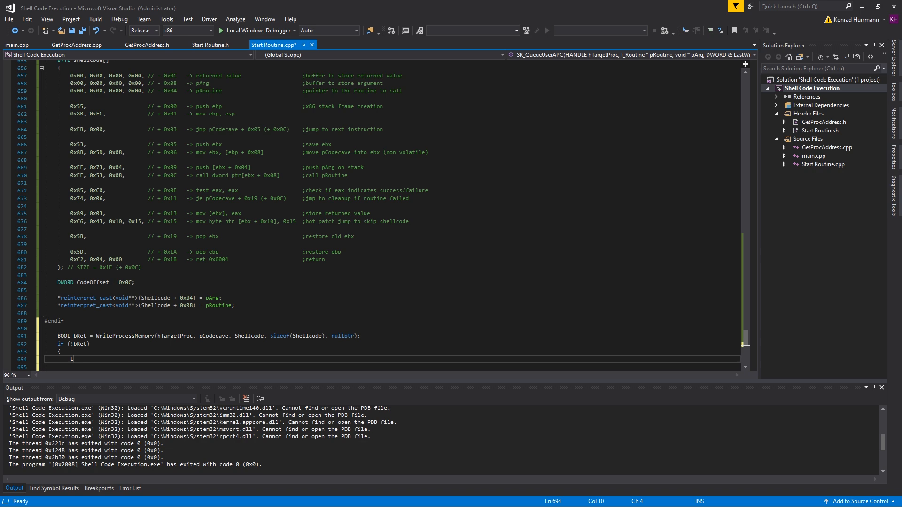
text(astWin32Error = GetLAStW)
text(return SR_QUAPC_ERR_WPM_FAIL;)
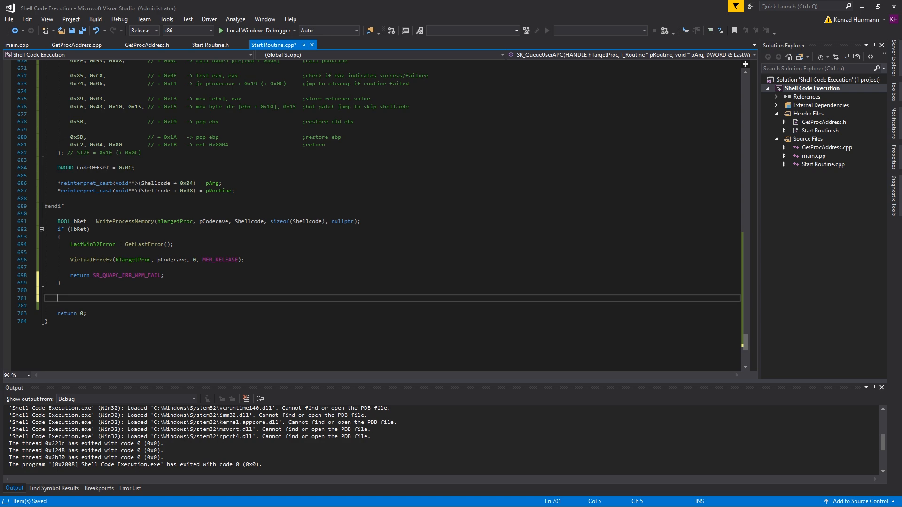
Create hSnap with CreateToolhelp32Snapshot(TH32CS_SNAPTHREAD), returning SR_QUAPC_ERR_TH32_FAIL on INVALID_HANDLE_VALUE.
text(HANDLE hSnap = CreateToolhelp32Snapshot(TH32CS_SNAPTHREAD, GetProcessId(hTargetProc));)
click(392, 305)
text(if(hS)
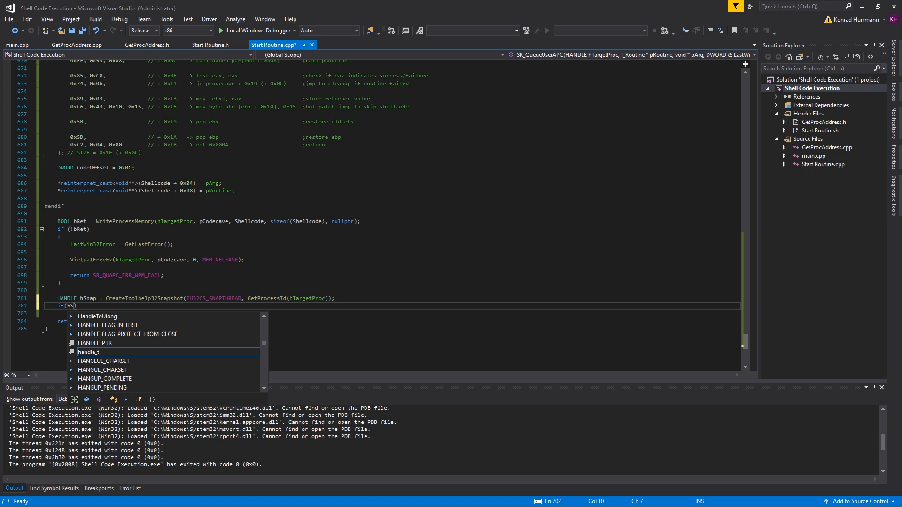
text(== INVALID_HANDLE_VALUE)
text(DWORD Target)
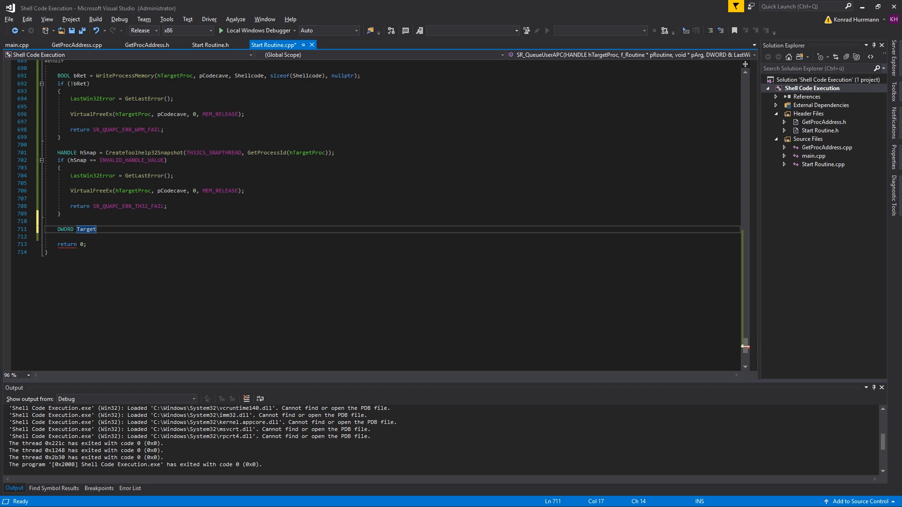
Declare TargetPID, APCQueued = false, pShellcode at pCodecave + CodeOffset, and THREADENTRY32 TE32.
text(PID = GetProcessId(hTargetProc);)
text(PAPCFUNC pShellcode)
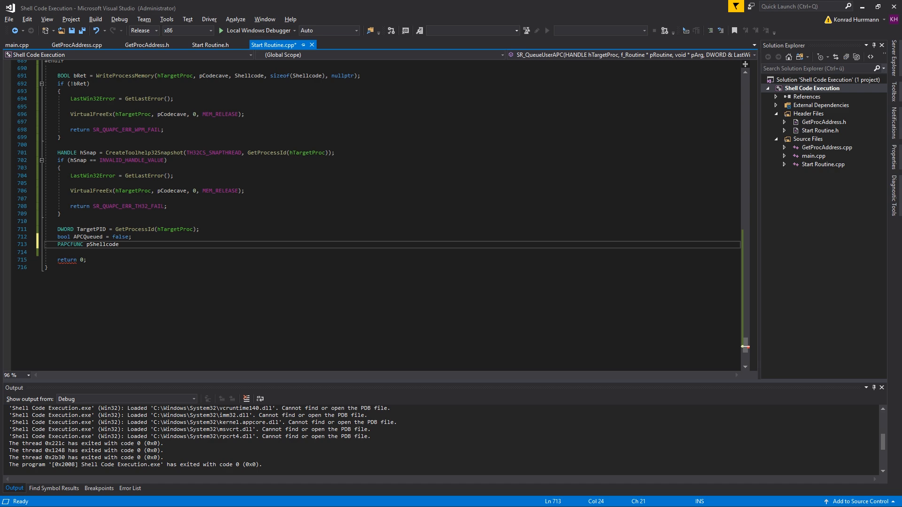
text(= reinterpret_cast<PAPCFUNC>(reinterpret_cast<BYTE*>(pCodecave) + CodeOffset);)
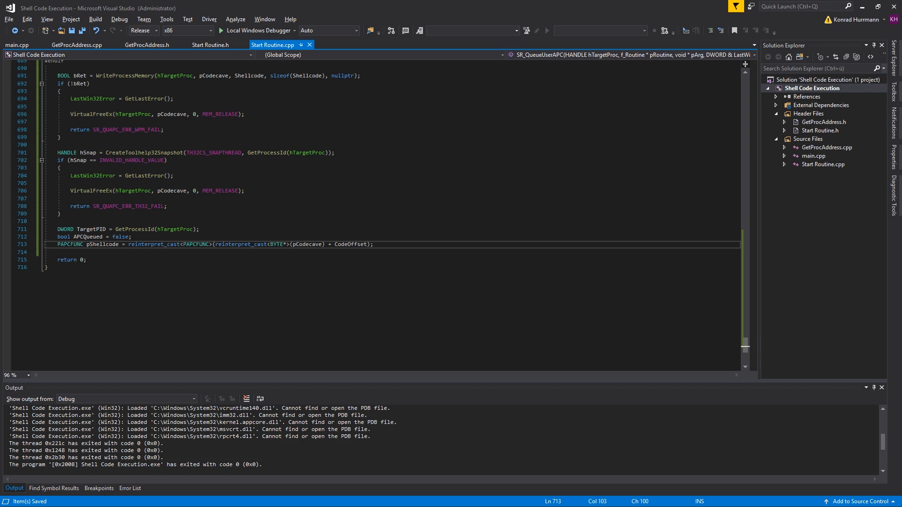
text(THREADENTRY32 TE32{})
text(TE32.dwSize = sizeof(TE32);)
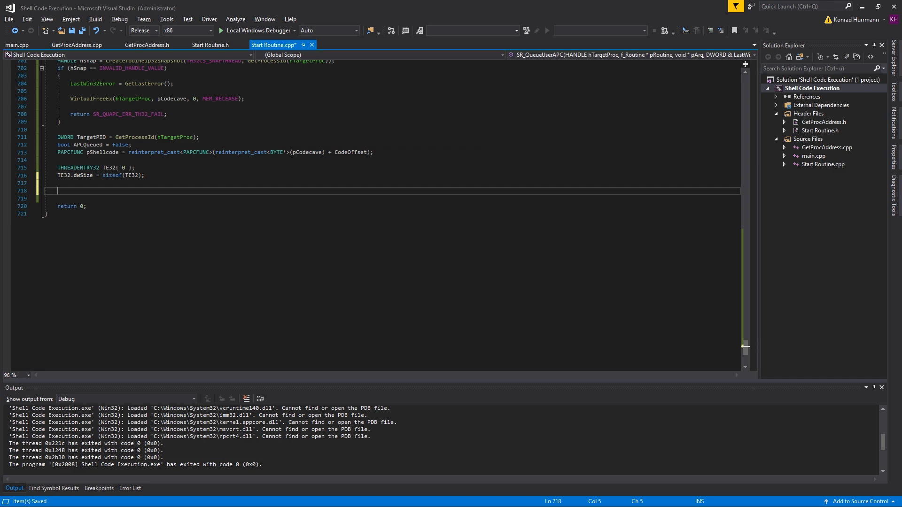
Call Thread32First(hSnap, &TE32); on failure close hSnap and return SR_QUAPC_ERR_T32FIRST_FAIL.
text(bRet = Thread32First)
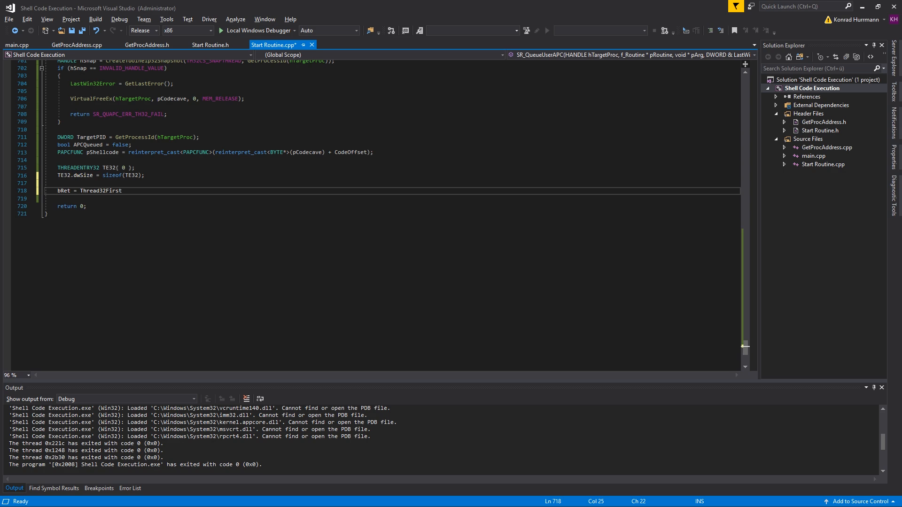
text((hSnap,)
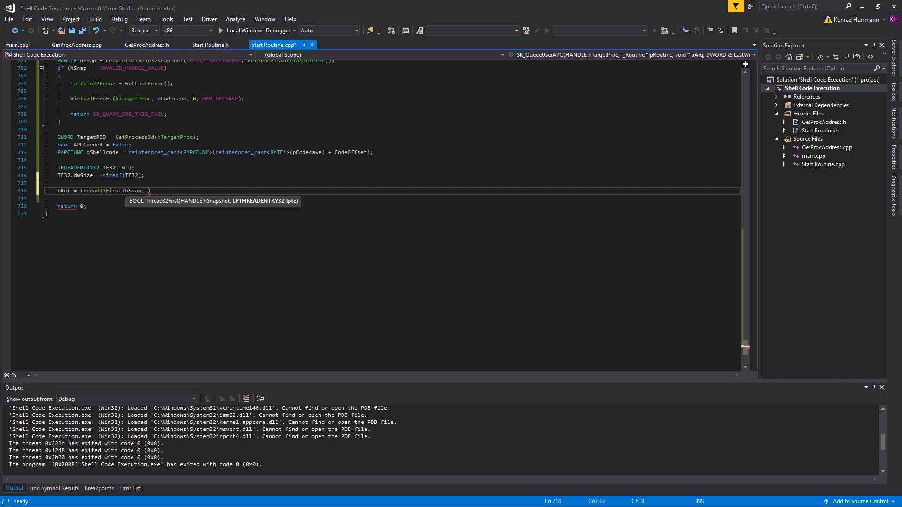
text(&TE32);)
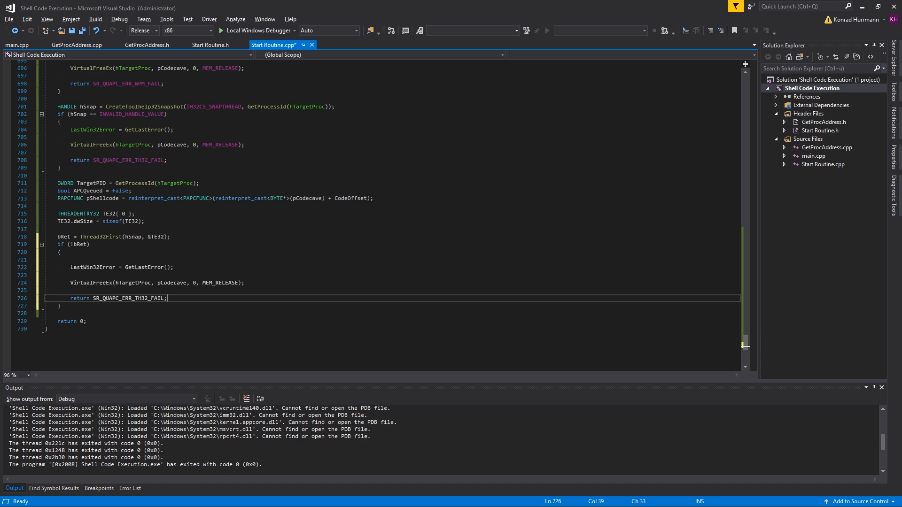
text(CloseHandle(hSnap);)
text(FIRST)
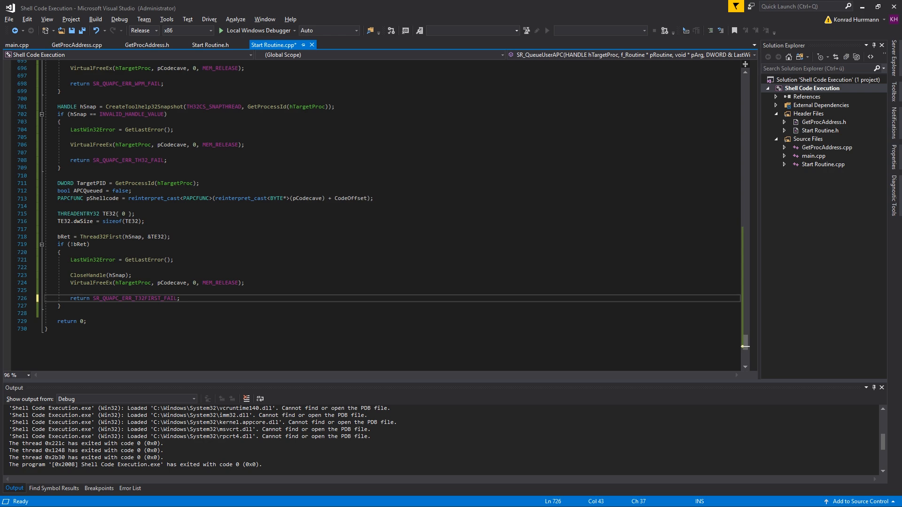
key(Enter)
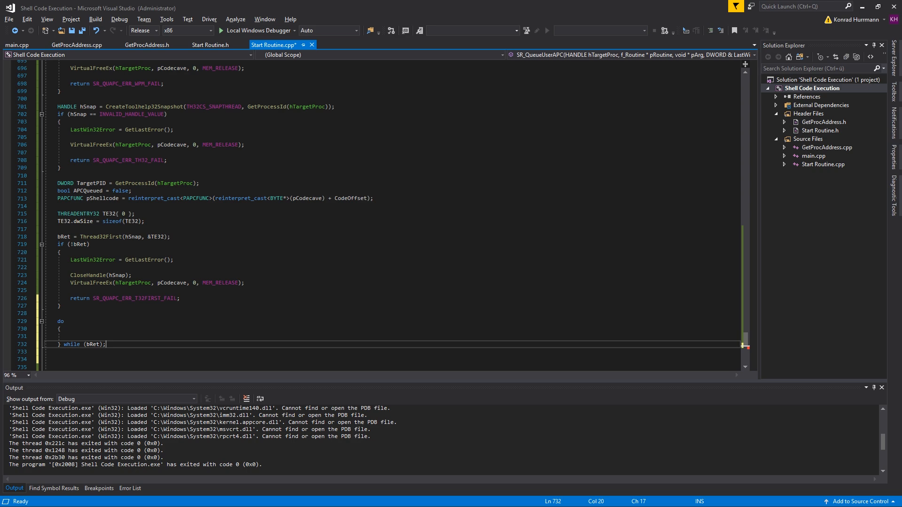
Check TE32.th32OwnerProcessID == TargetPID inside the do-while loop and start declaring HANDLE hThread.
text(if(TE32.)
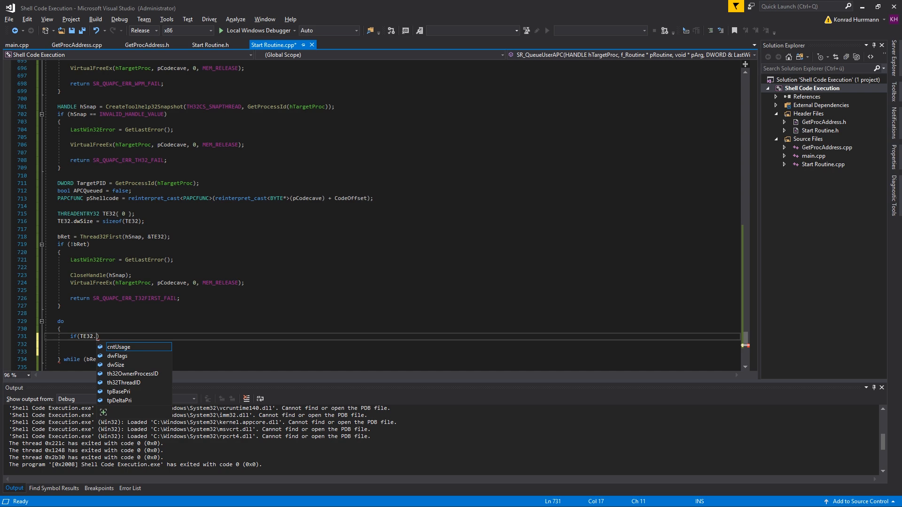
text(th32OwnerProcessID == TargetPID))
click(391, 344)
text({)
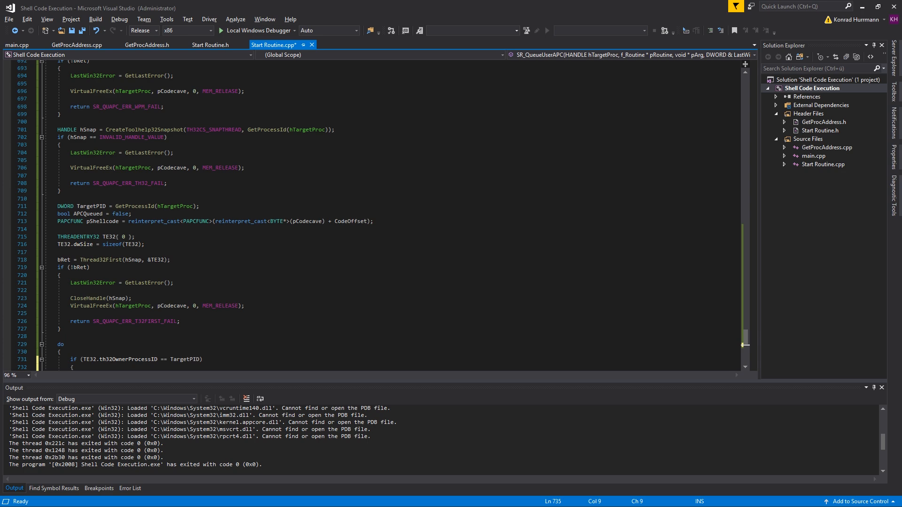
scroll(down, 3)
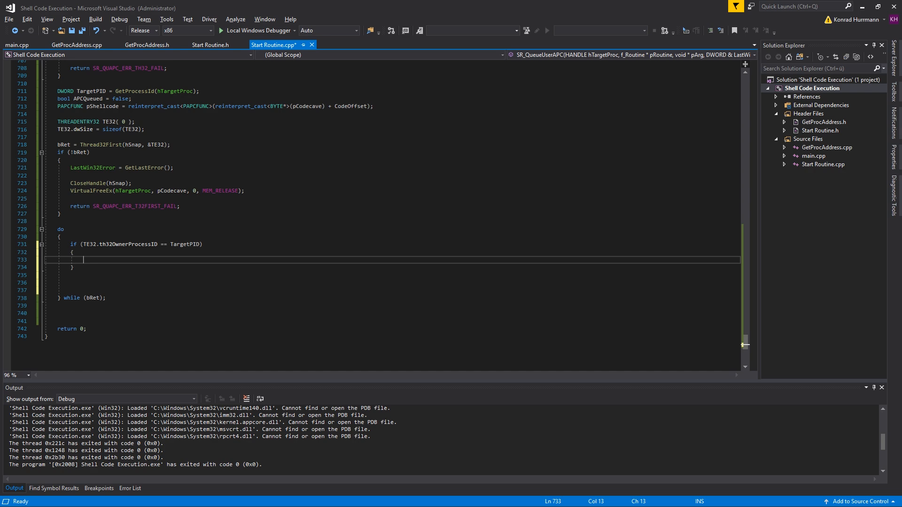
text(HANDLE hThread =)
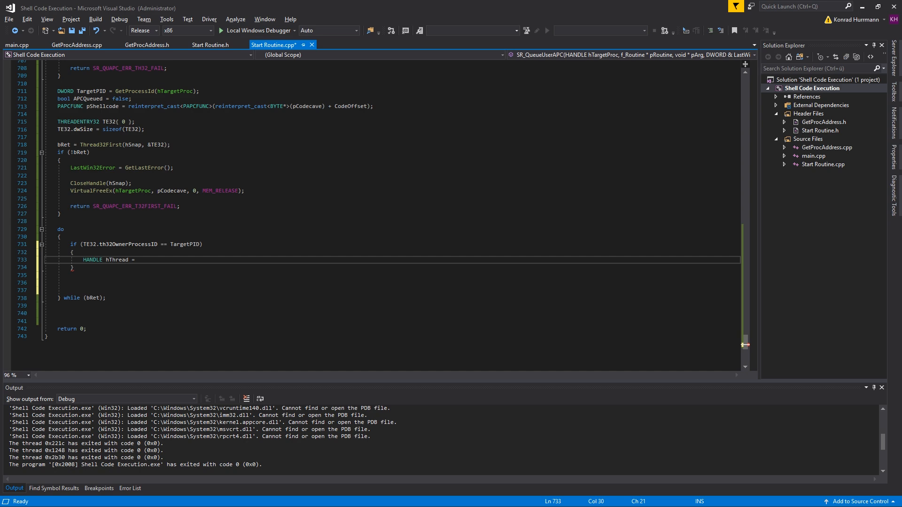
Add hThread = OpenThread(THREAD_SET_CONTEXT, FALSE, TE32.th32ThreadID) followed by an empty if (hThread) block.
text(OpenThread()
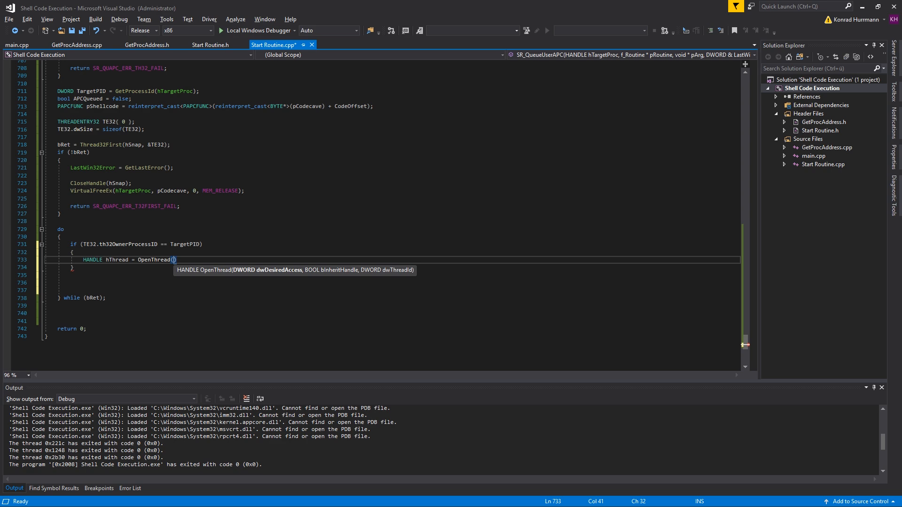
text(THREAD_SET_S)
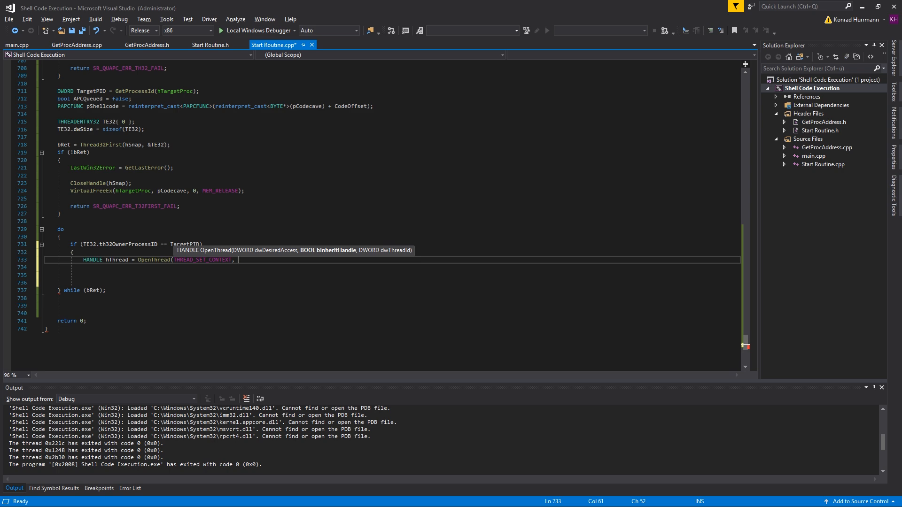
text(FALSE, TE32.)
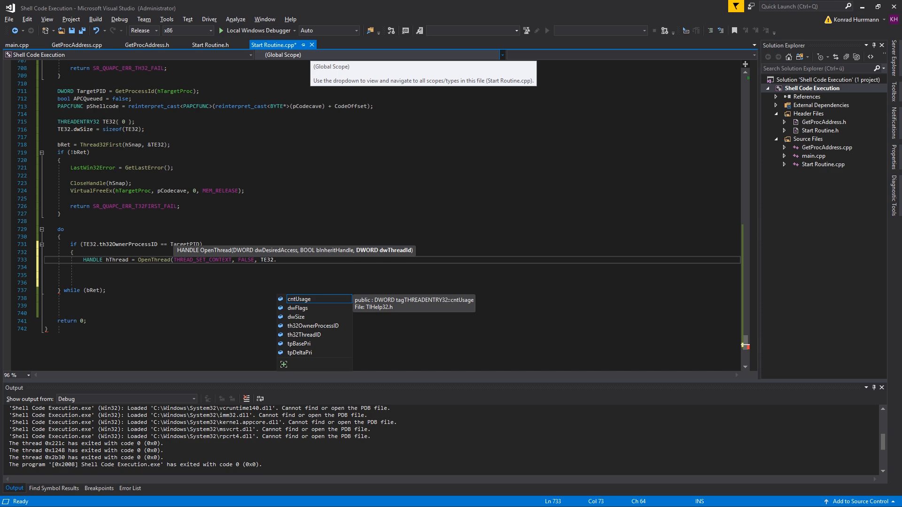
text(th32ThreadID);)
text(})
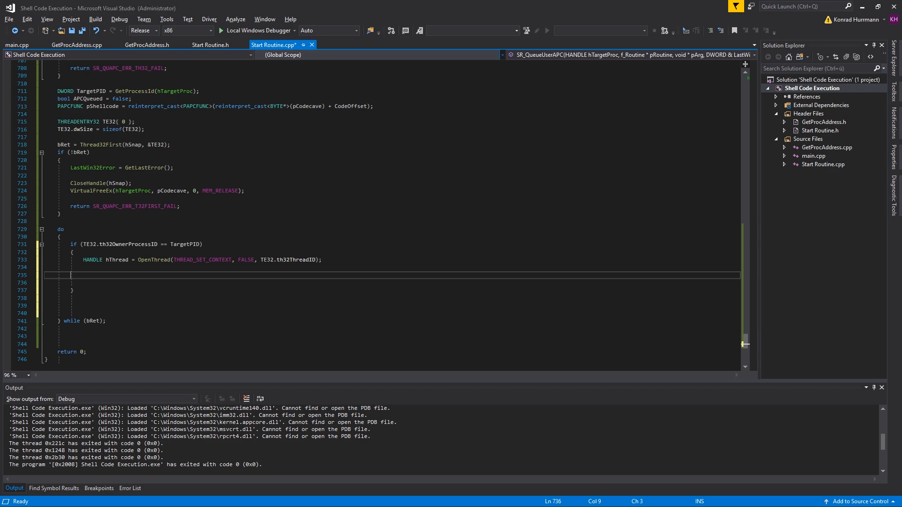
text(if())
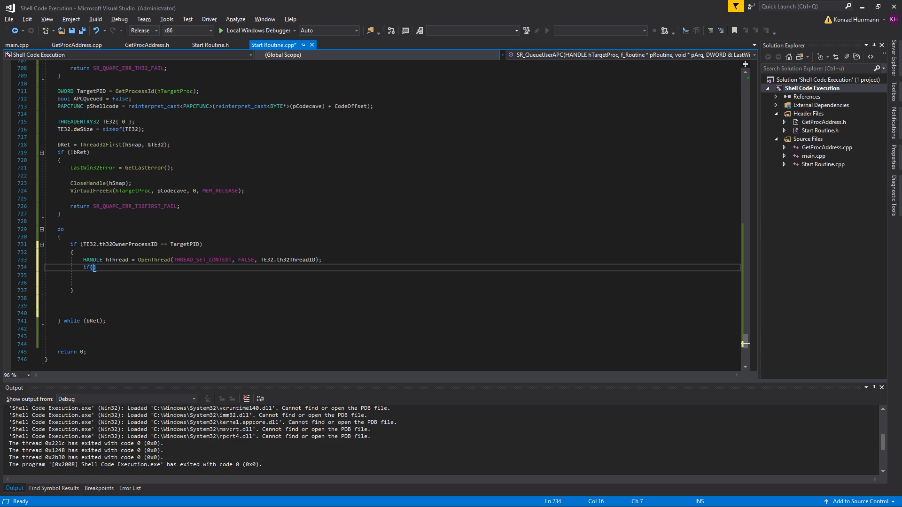
text(hThread)
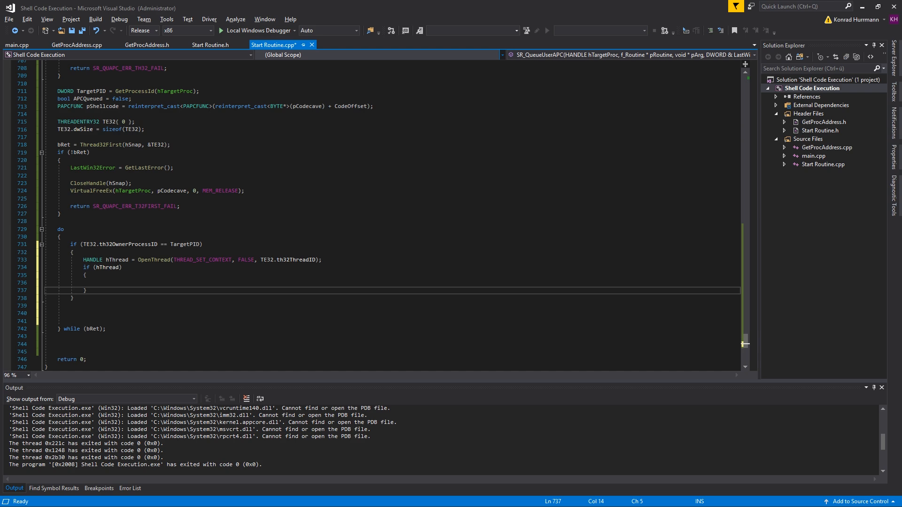
Queue the pShellcode APC with pCodecave, set APCQueued = true, record LastWin32Error, then CloseHandle(hThread).
text(if(QueueUserAPC(pShellcode, hThread,)
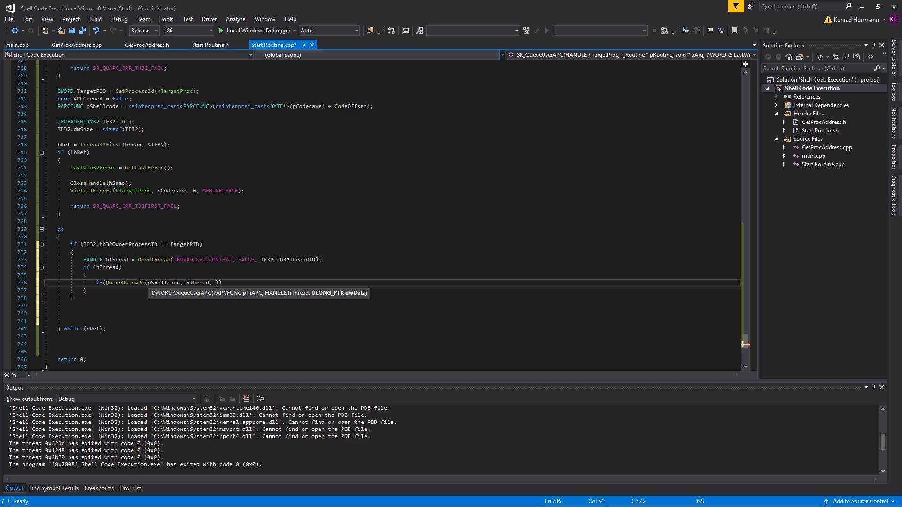
text(reinterpret_cast<>)
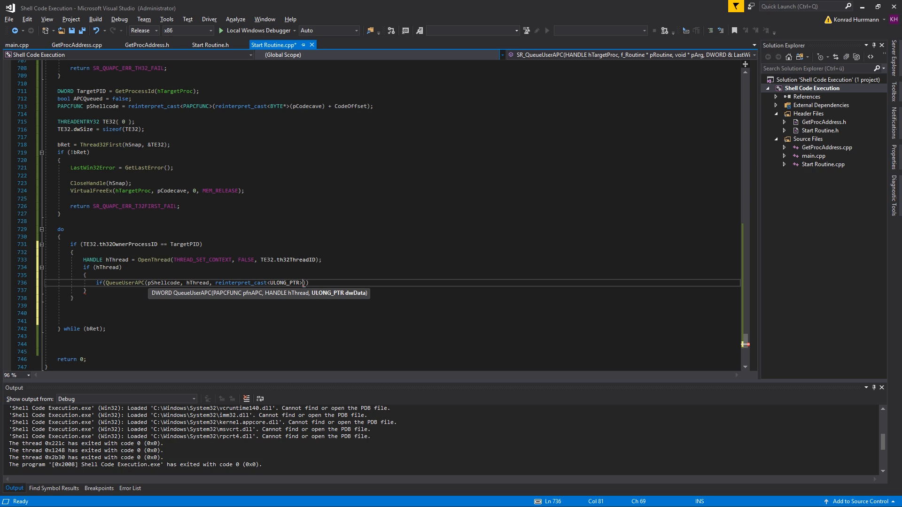
text((pCodecave))
text({)
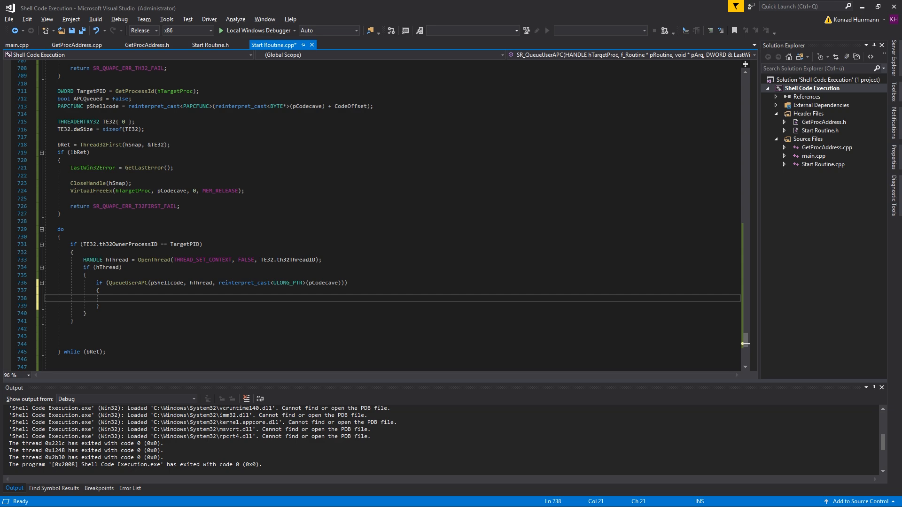
text(CloseHandle(hThread))
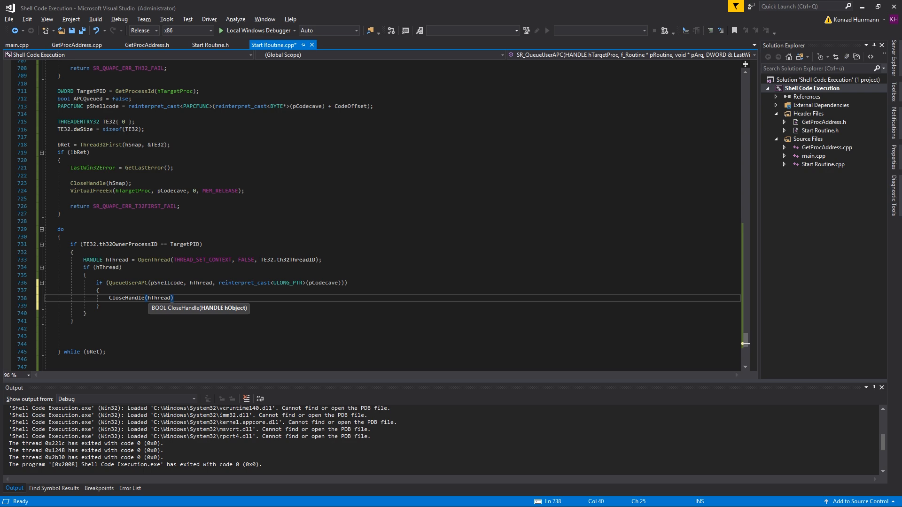
text(APCQueued = true)
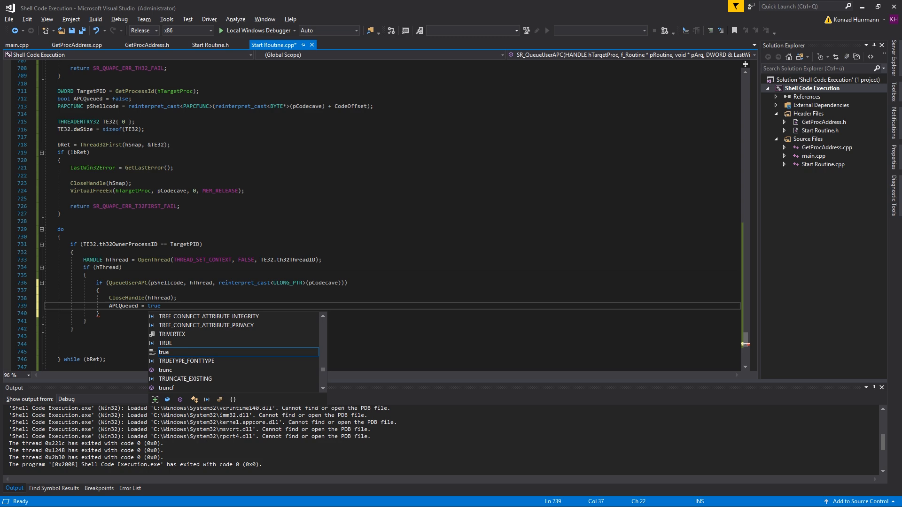
text(lastWin32Error = GetLastError();)
text(bRet = Thread32Next()
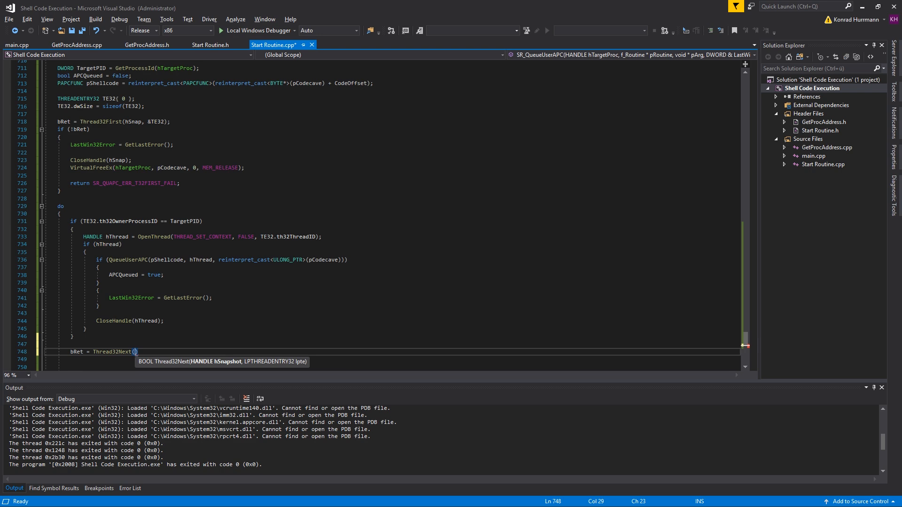
Advance with Thread32Next(hSnap, &TE32), close hSnap, and return SR_QUAPC_ERR_NO_APC_THREAD when no APC queued.
text(hSnap, &TE32);)
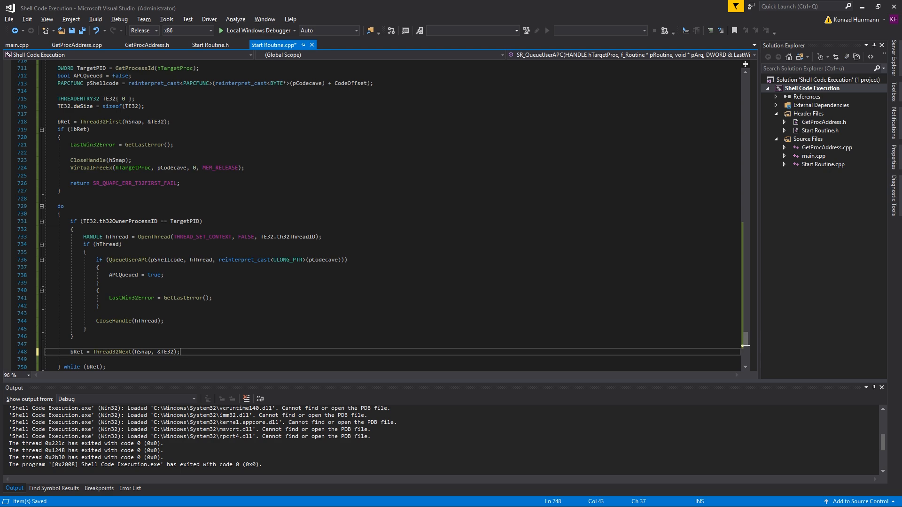
text(CloseHandle(hSnap);)
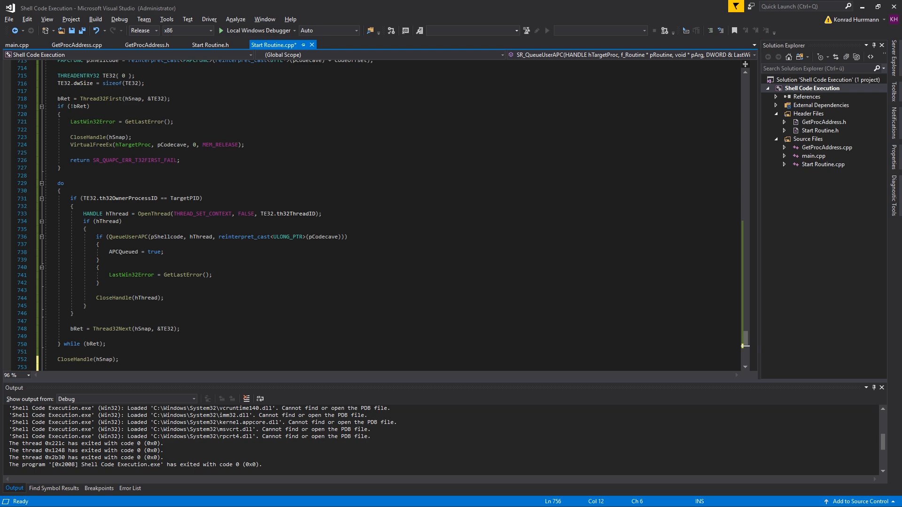
scroll(down, 3)
text(VirtualFreeEx(hTargetProc, pCodecave, 0, MEM_RELEASE);)
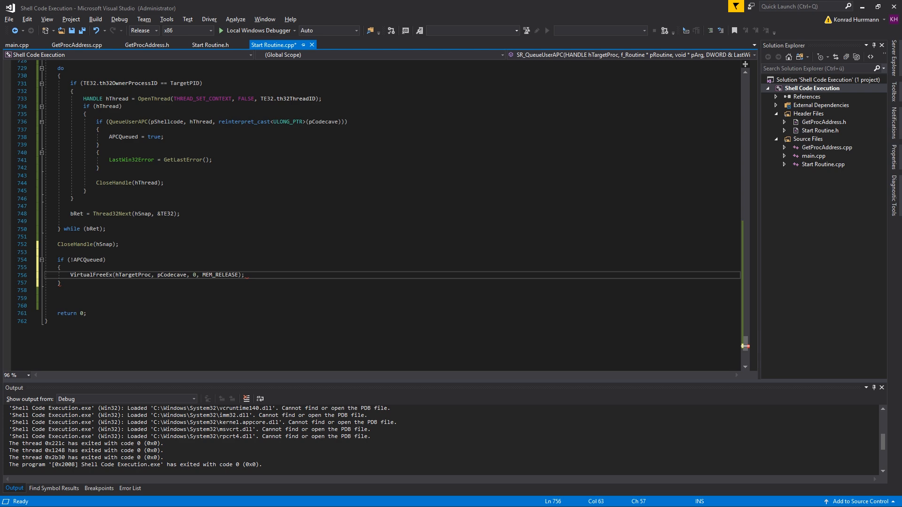
text(return SR_QUAPC_ERR_NO_APC_THREAD;)
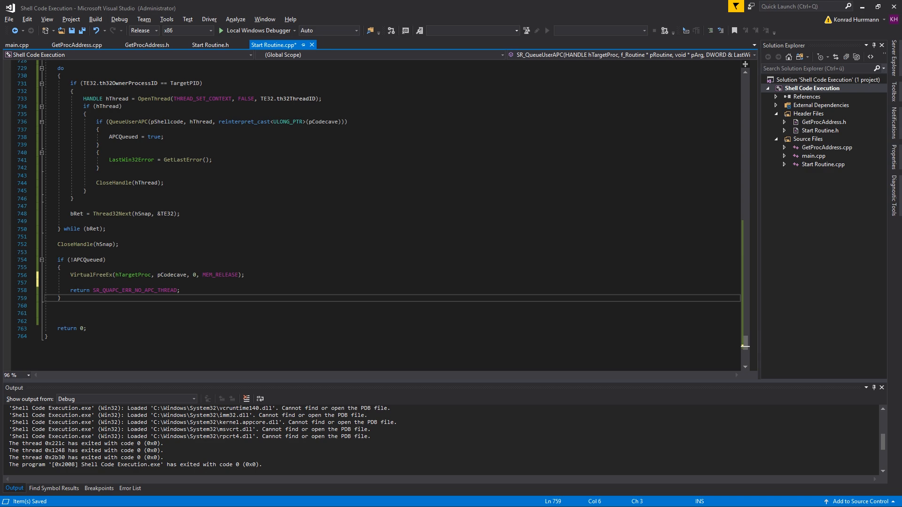
text(else)
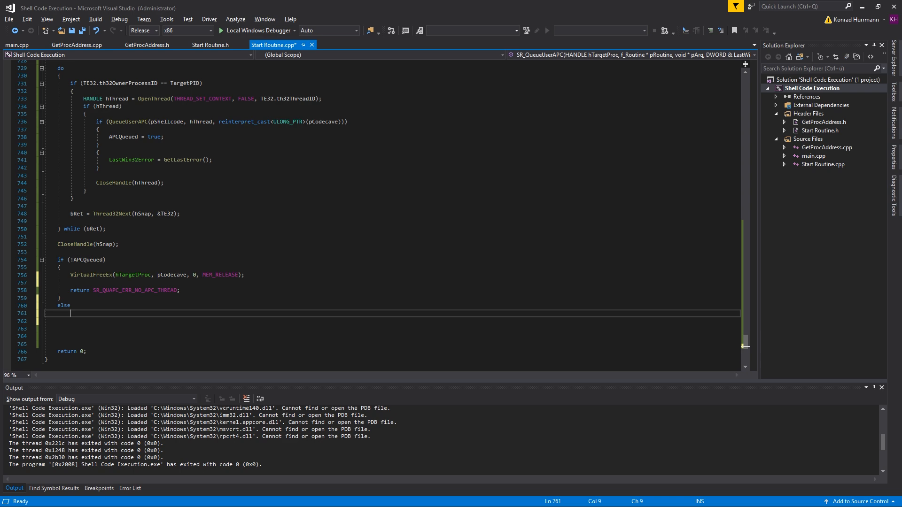
Set LastWin32Error = 0 in the else branch, add the missing loop else, and begin DWORD Timer.
text(LastWin32Error = 0;)
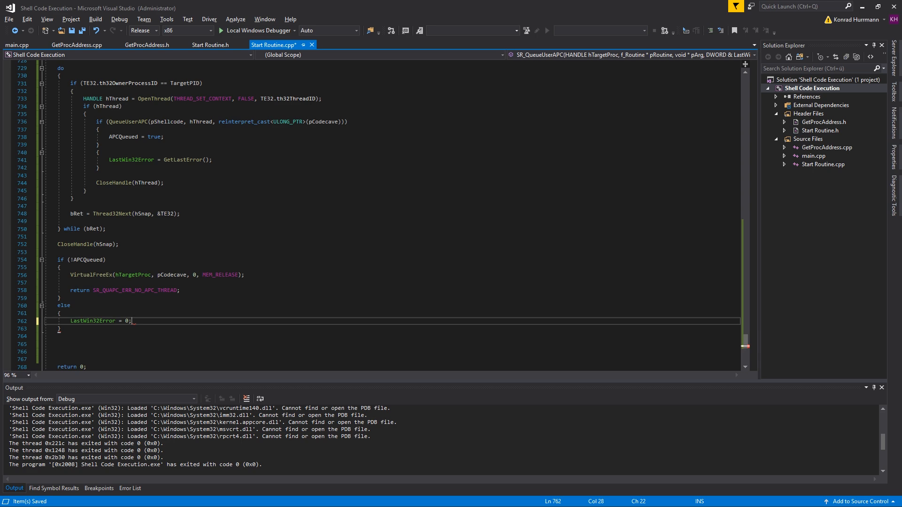
text(else)
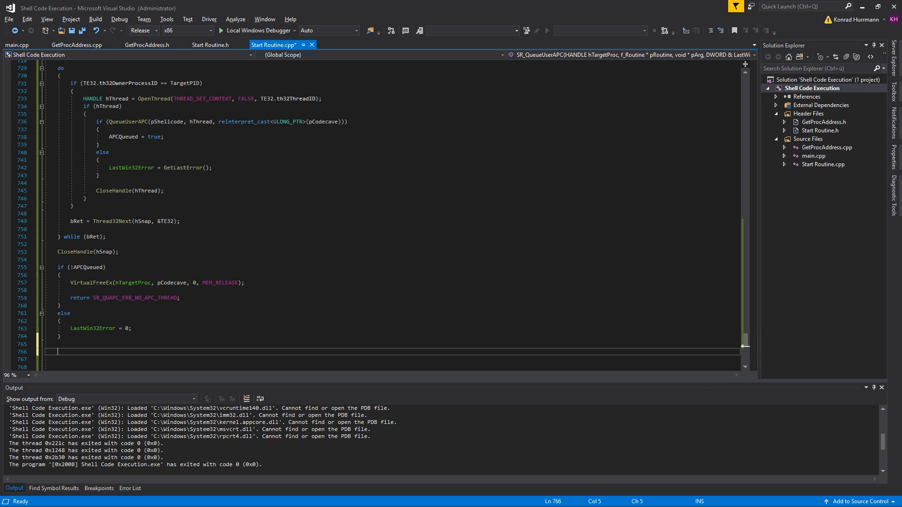
text(DWORD Timer = GetTick)
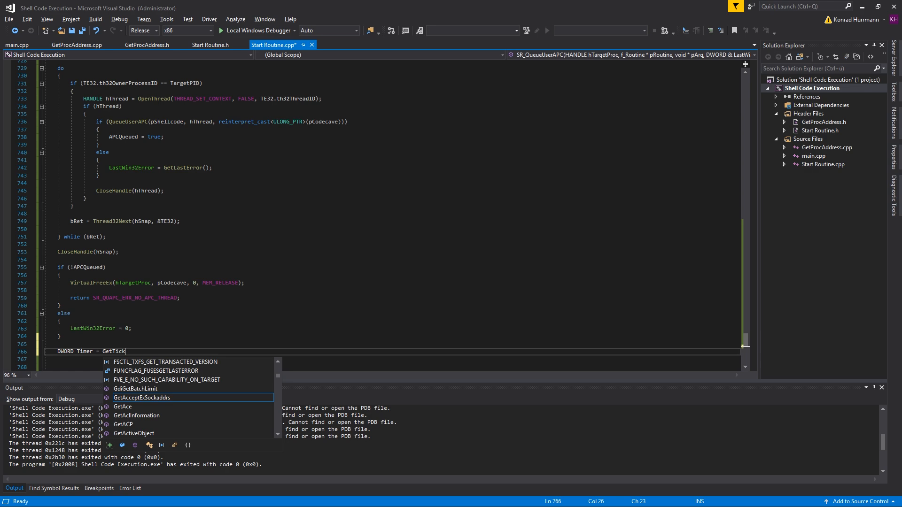
Write a do-while(!Out) loop reading Out via ReadProcessMemory, returning SR_SWHEX_ERR_TIMEOUT on timeout, sleeping 10 ms.
text(Count();)
click(391, 359)
text(Out = 0;)
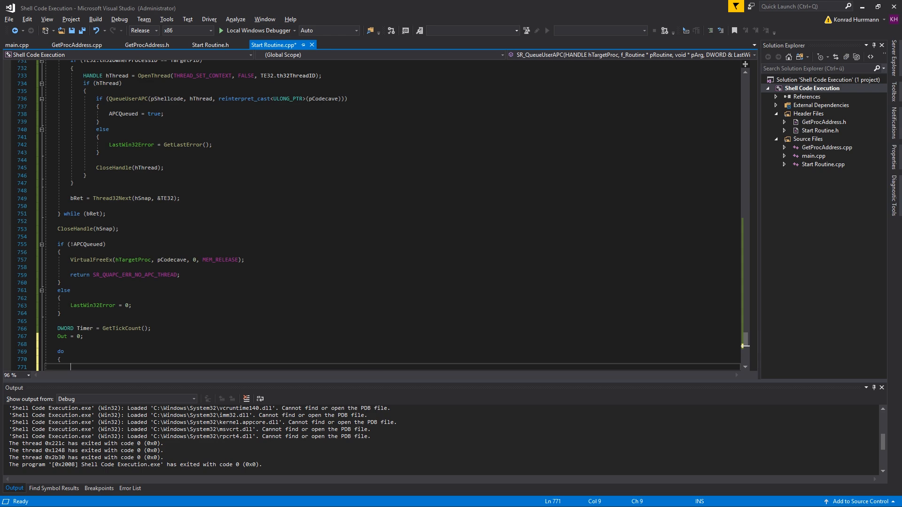
text(while(!Remo)
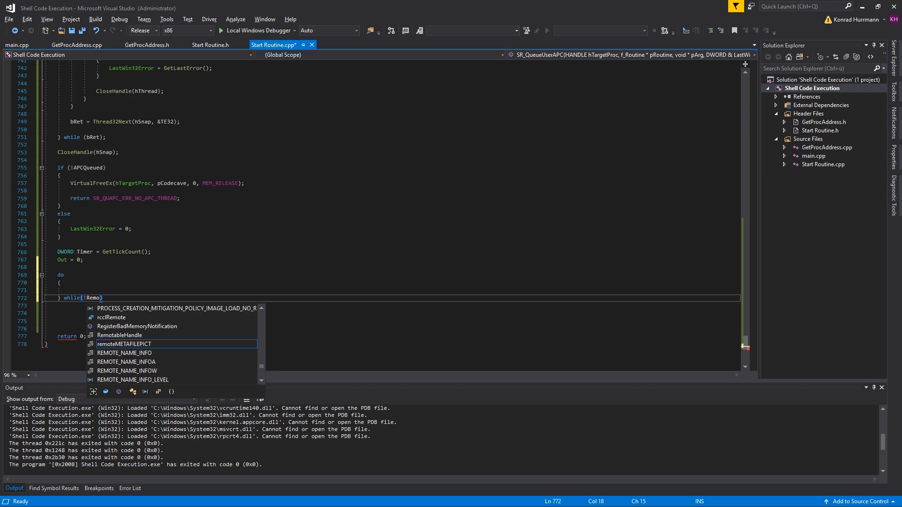
text(ReadProcesM)
text(Out)
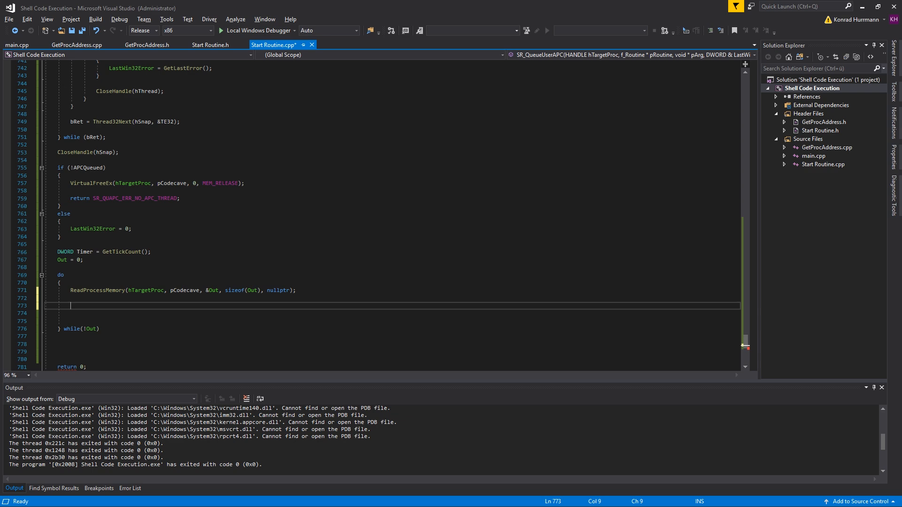
text(if(GetTickCount() - Timer > SR_REMOTE_TIMEOUT)
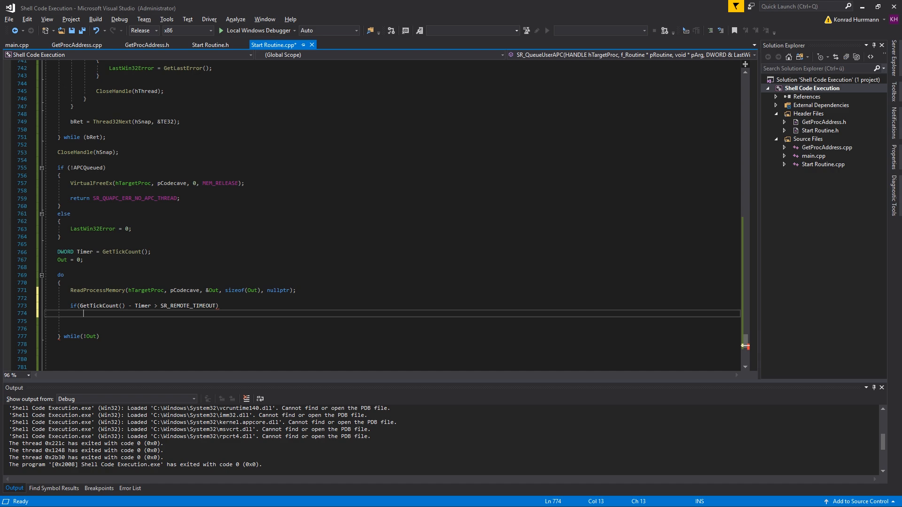
text(return SR_SWHEX_ERR_TIMEOUT;)
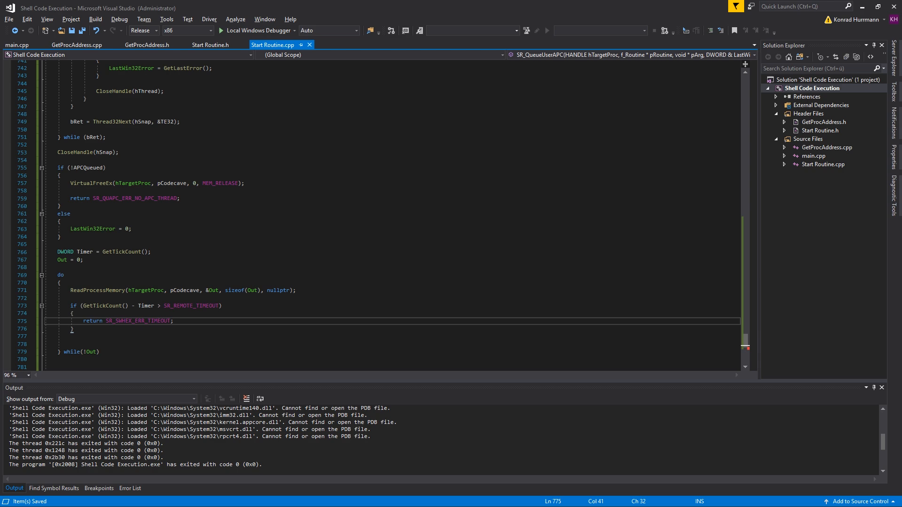
text(Sleep(10);)
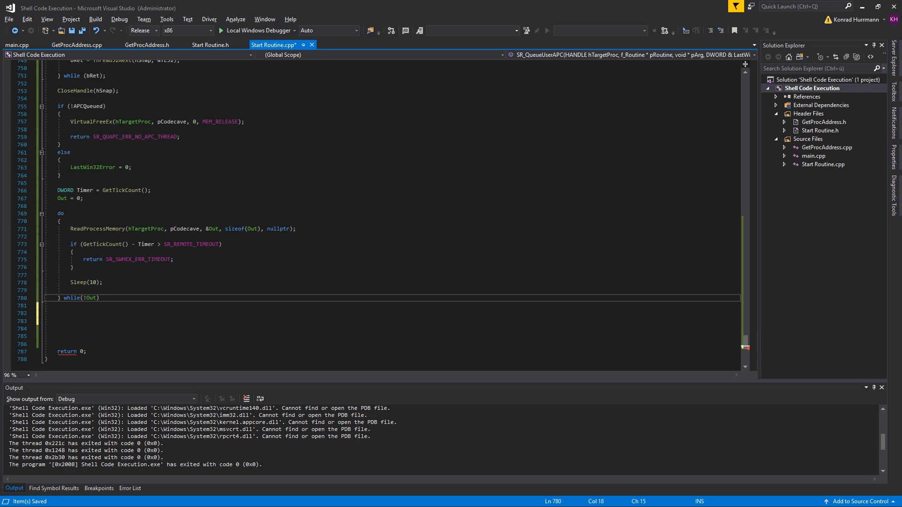
text(ReadpRoces)
text(;)
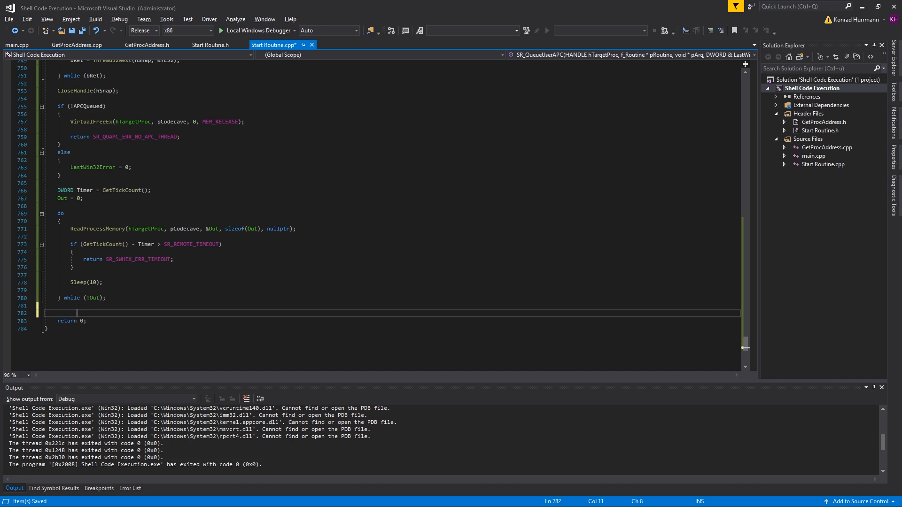
End SR_QueueUserAPC with return SR_ERR_SUCCUESS, save Start Routine.cpp, and switch to main.cpp.
text(SR_)
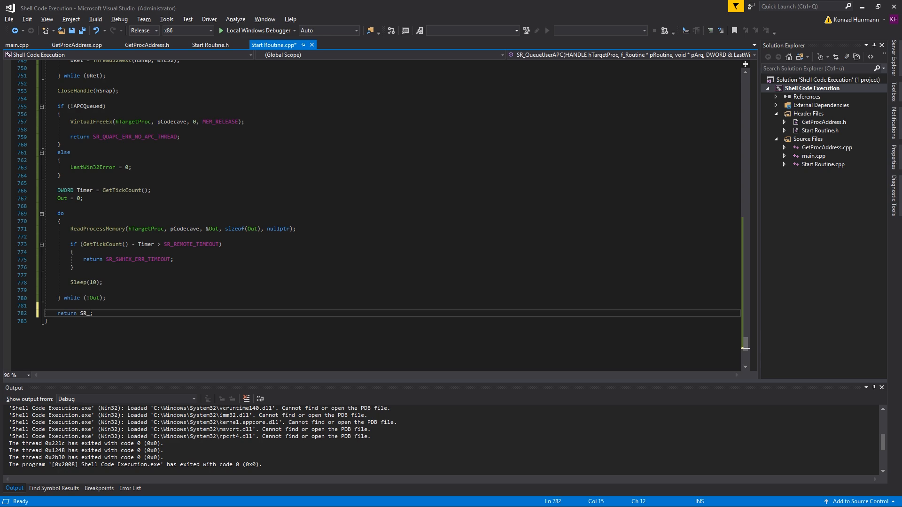
text(ERR_SUCCUESS)
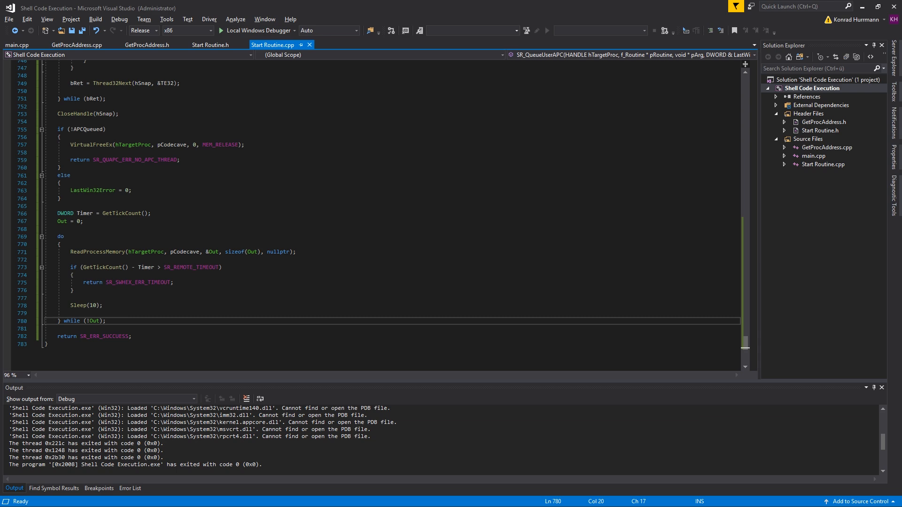
text(Unqeu)
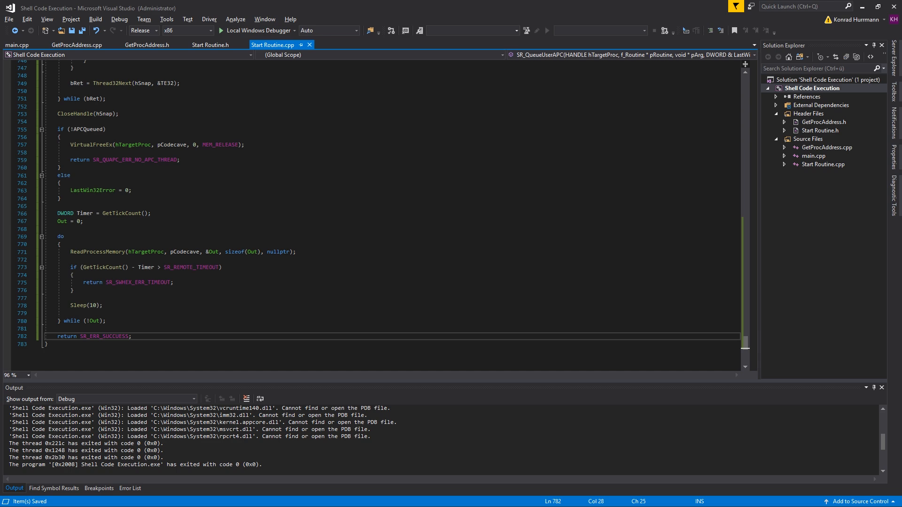
click(16, 45)
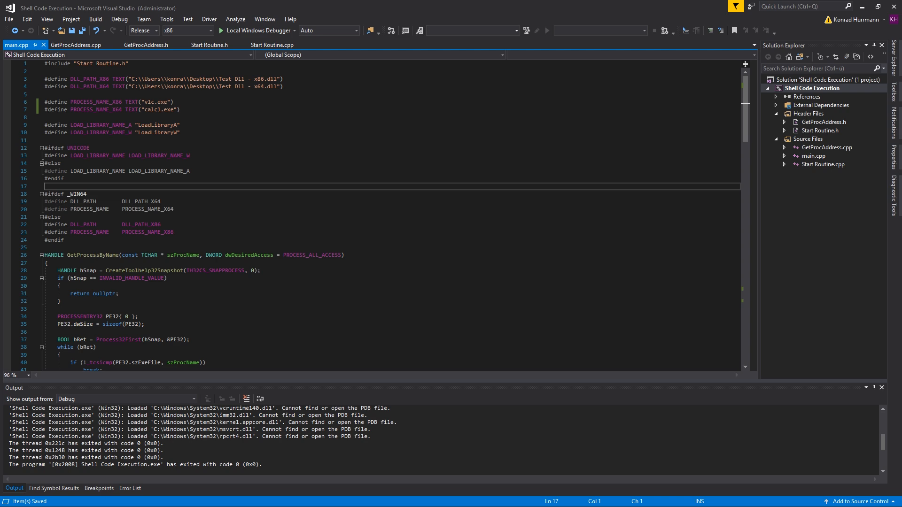
Set PROCESS_NAME_X86 to "Test Console - x86.exe" and PROCESS_NAME_X64 to "Test Console - x64.exe".
text(Test Console - x86.exe)
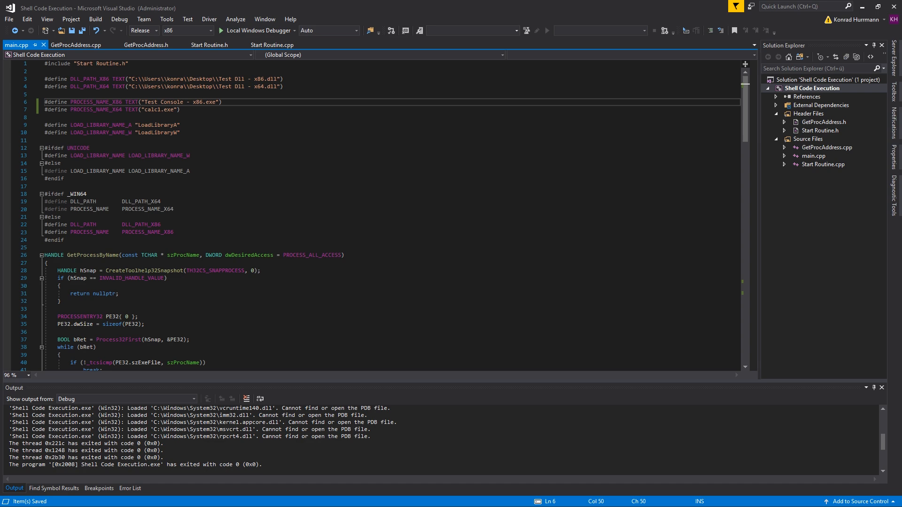
text(Test Console - x64.exe)
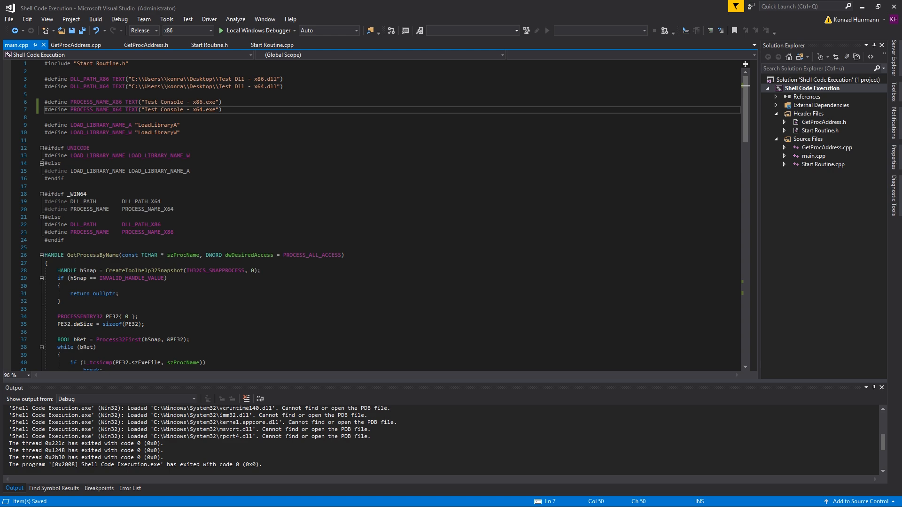
scroll(down, 3)
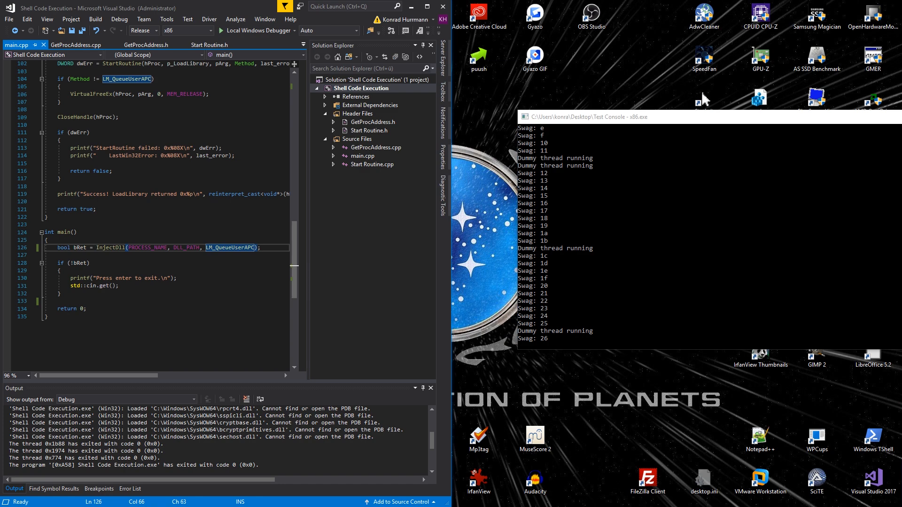
Switch the solution platform to x64.
click(210, 31)
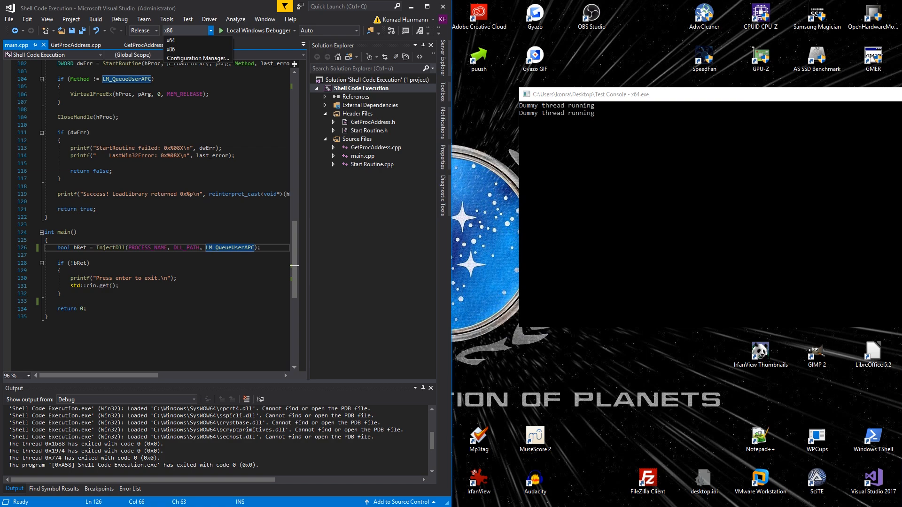
click(170, 39)
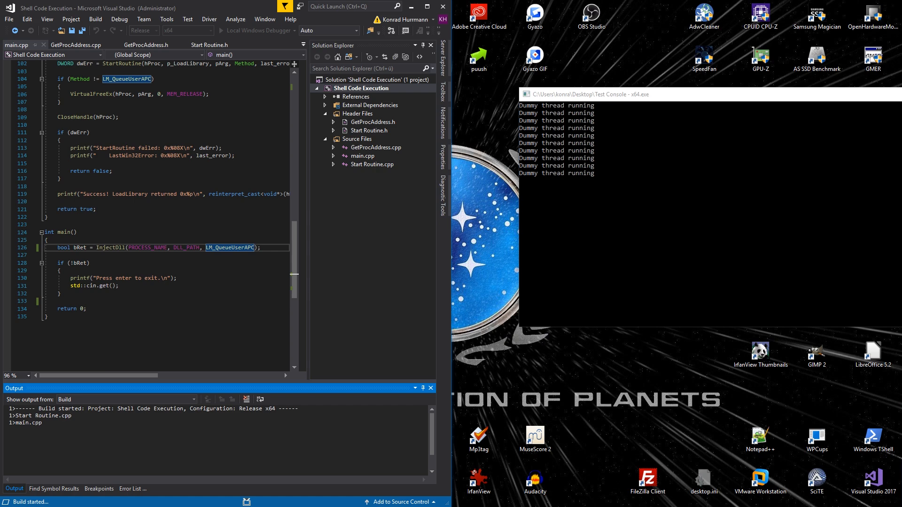